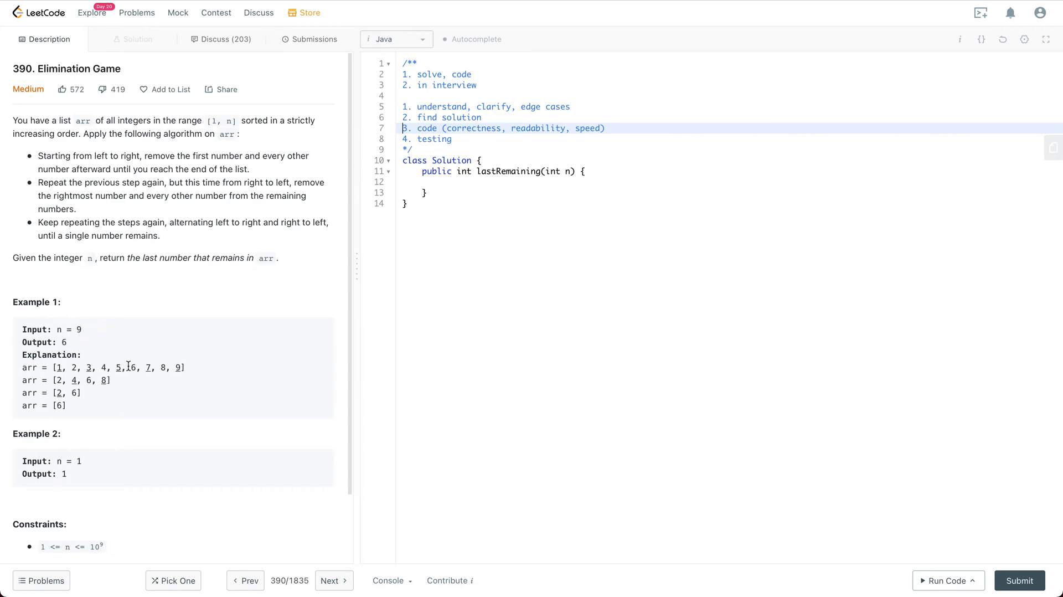
Write the planning note 'brute-force: O(N)' on a fresh line after reviewing the constraint on n
scroll(down, 3)
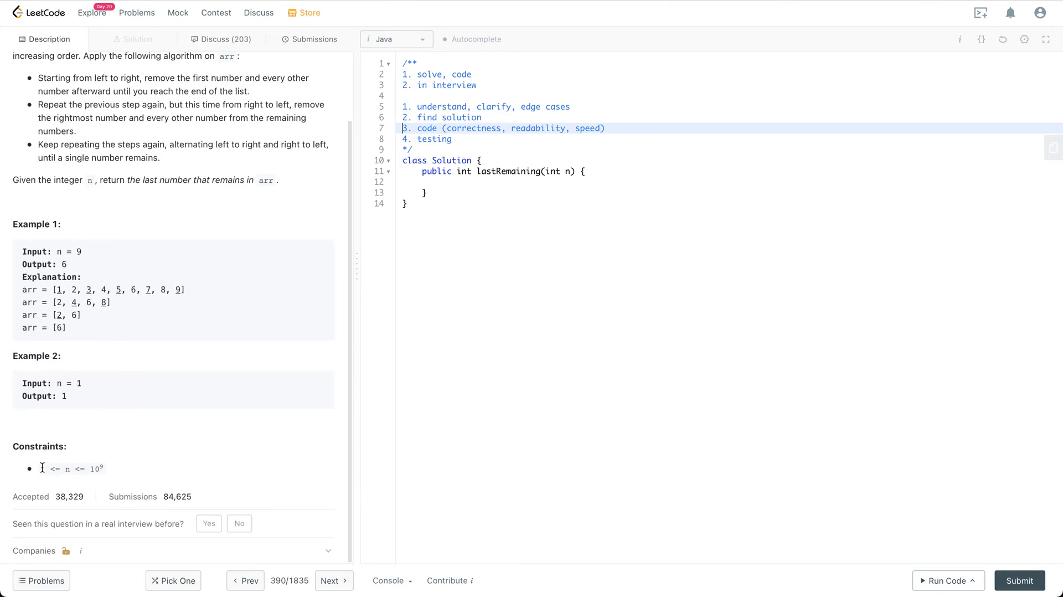
drag(41, 469, 103, 469)
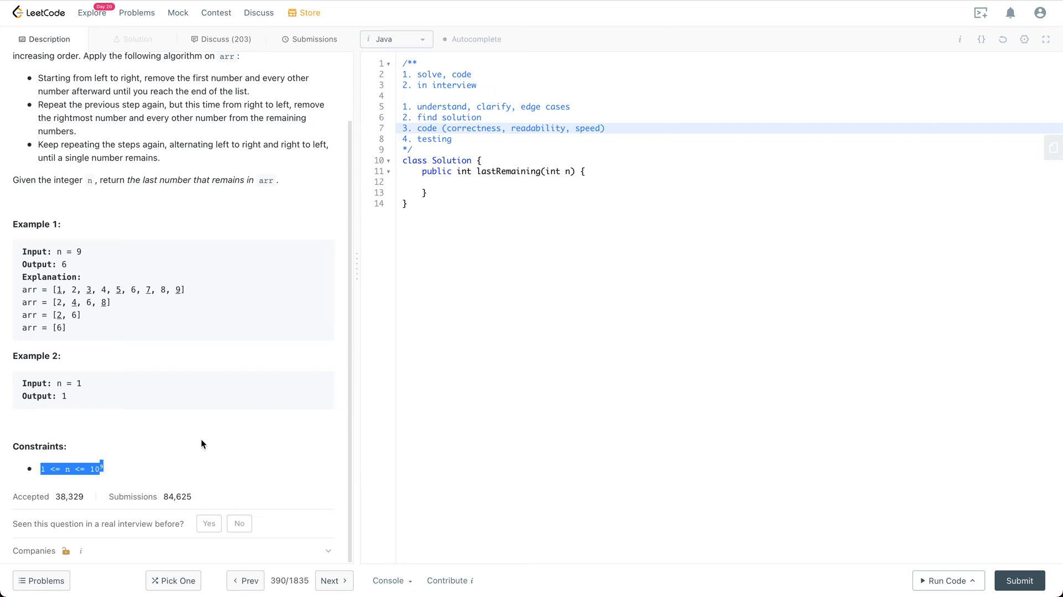
mouse_move(381, 286)
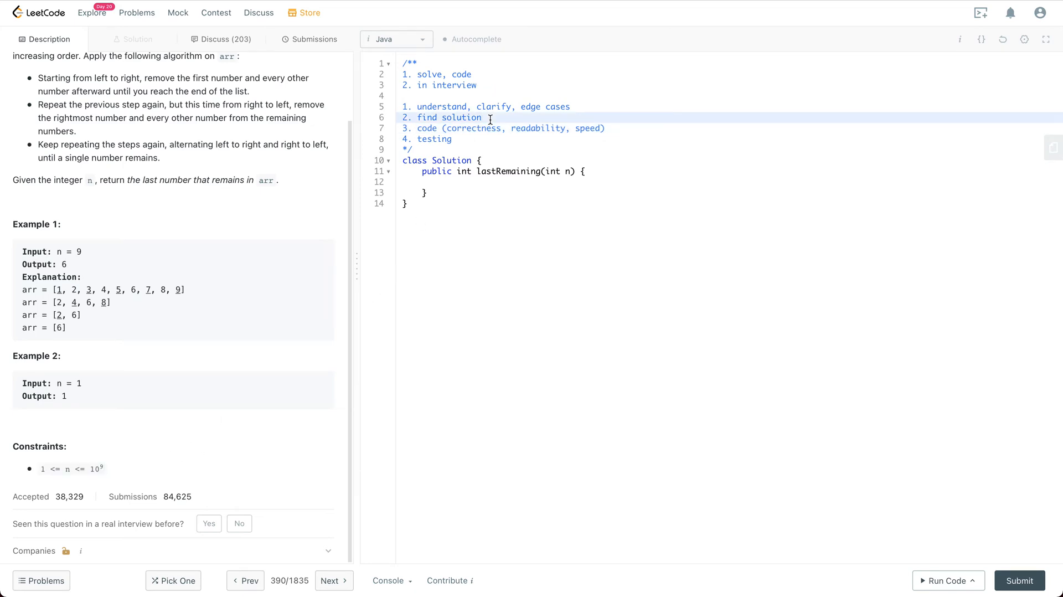
key(enter)
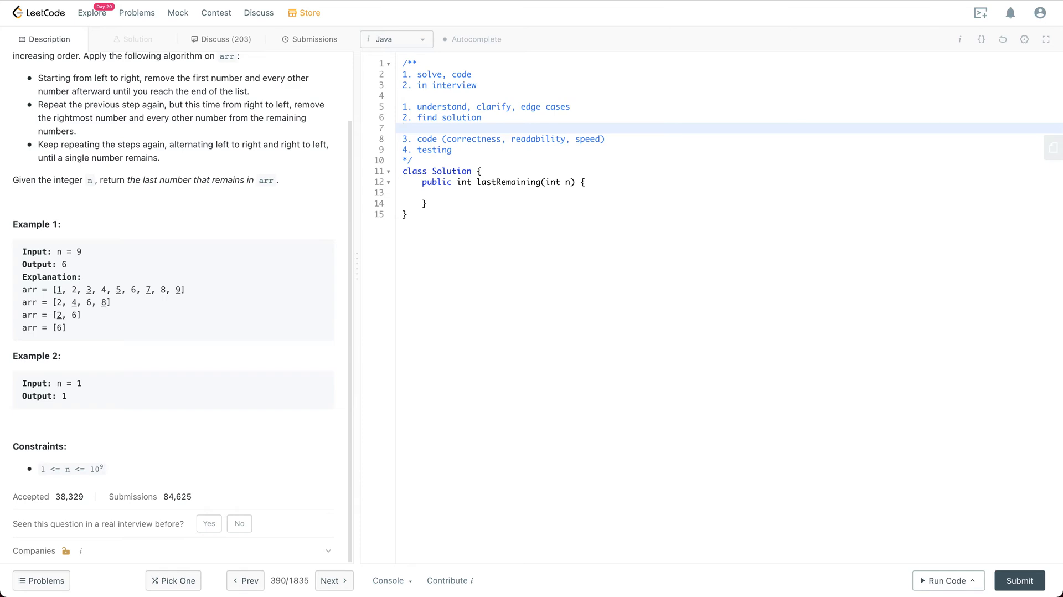
key(enter)
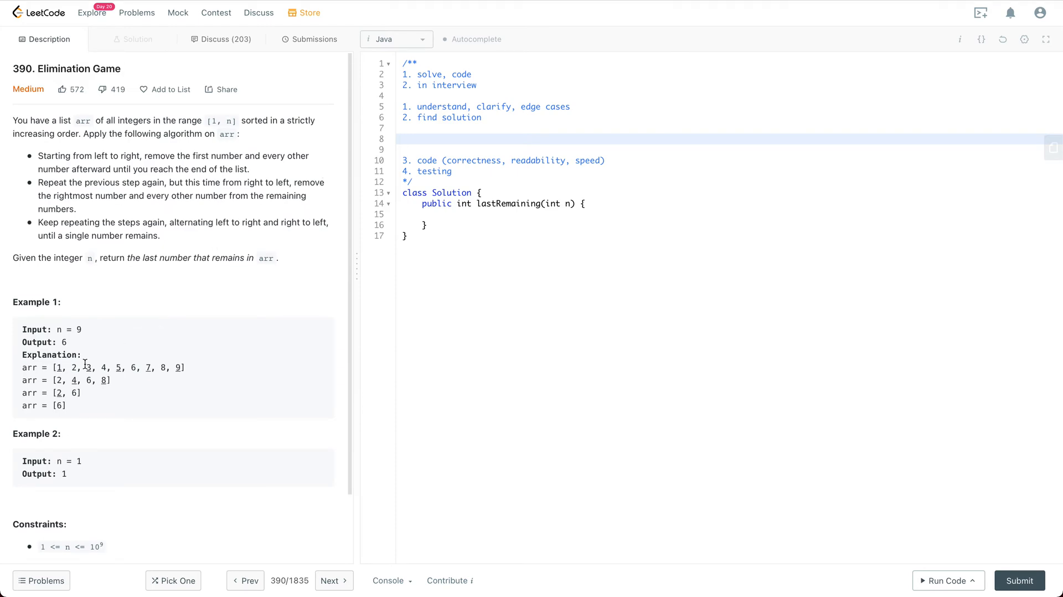
drag(56, 367, 167, 366)
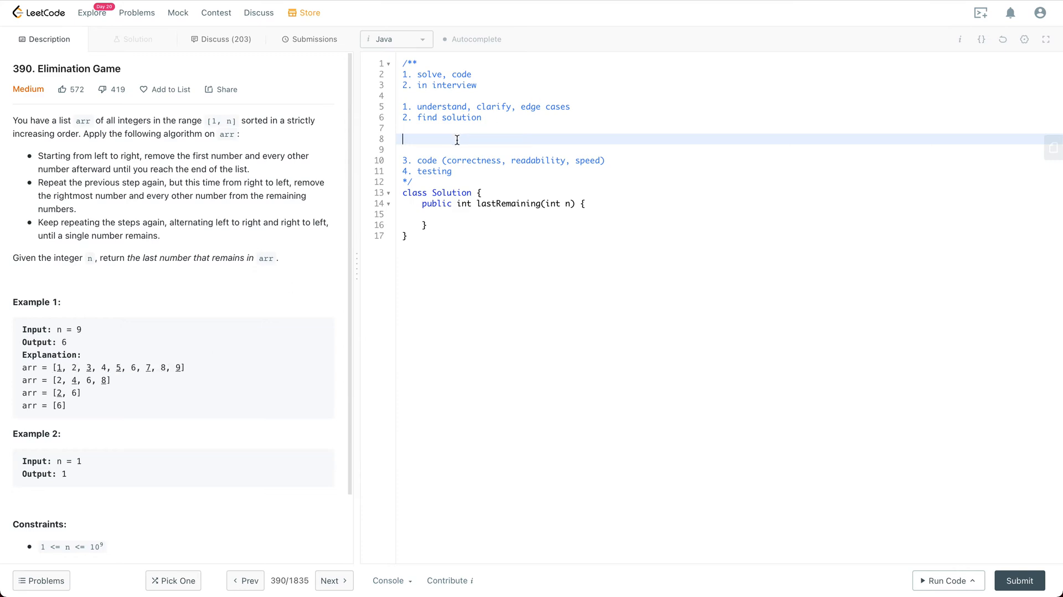
text(brute-f)
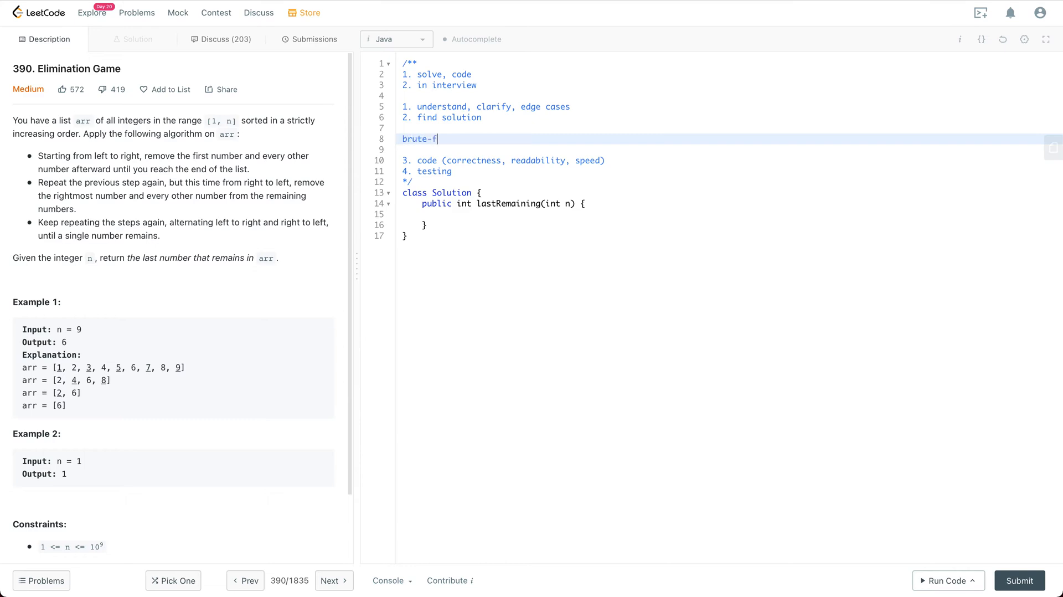
text(orce)
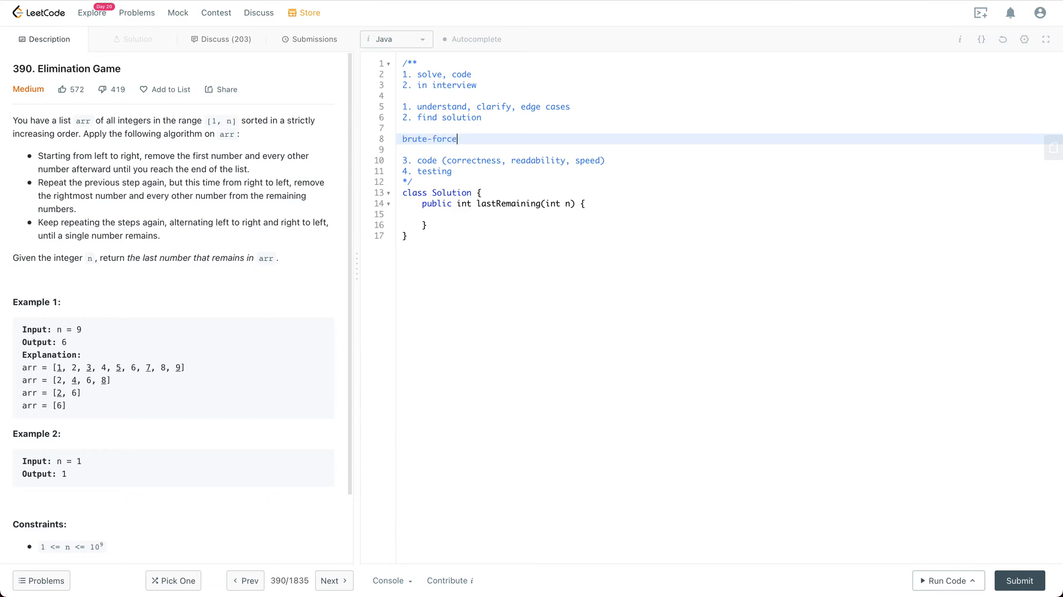
text(: O()
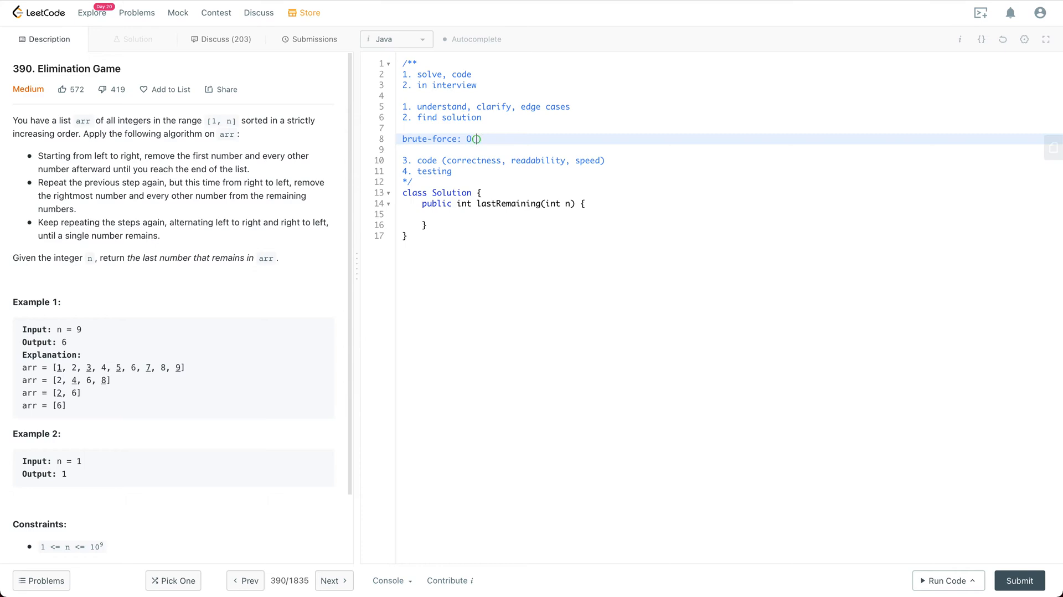
text(N)
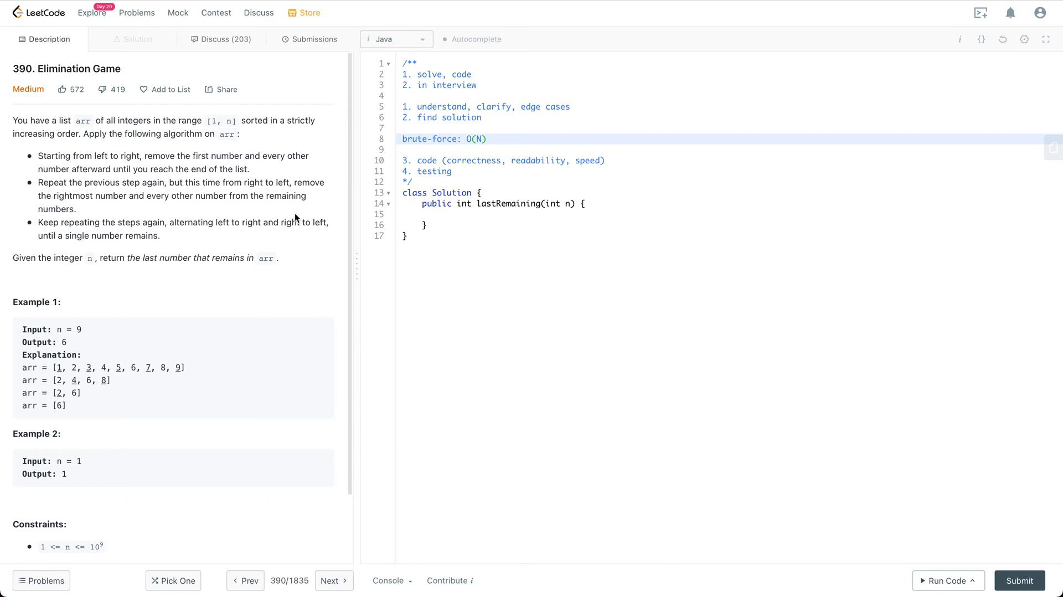
mouse_move(144, 363)
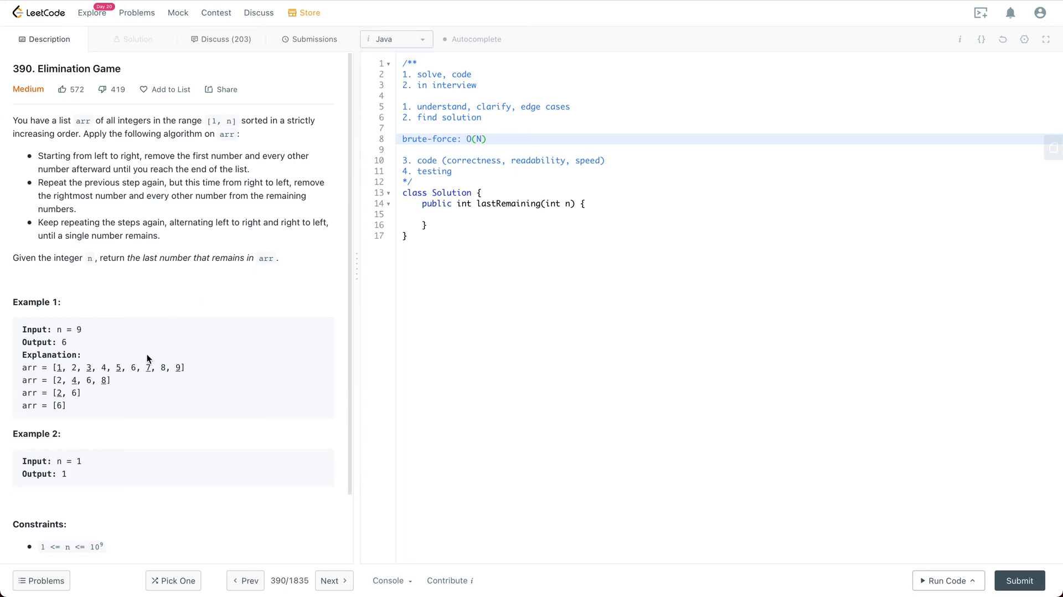
Add the tracking-variable notes 'int head' and 'int remain' on new lines below the O(N) note
click(485, 139)
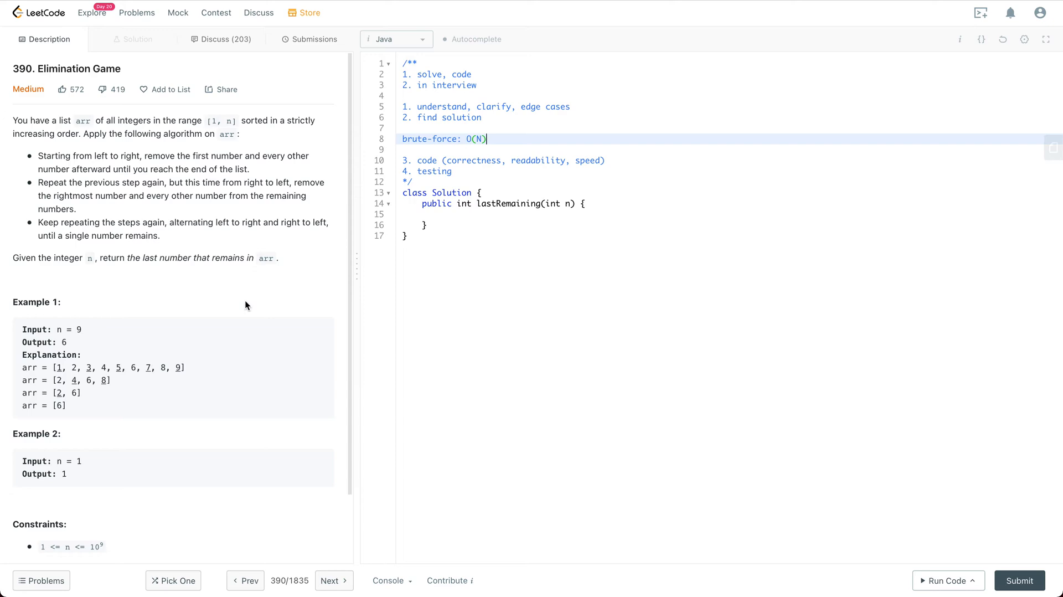
key(Enter)
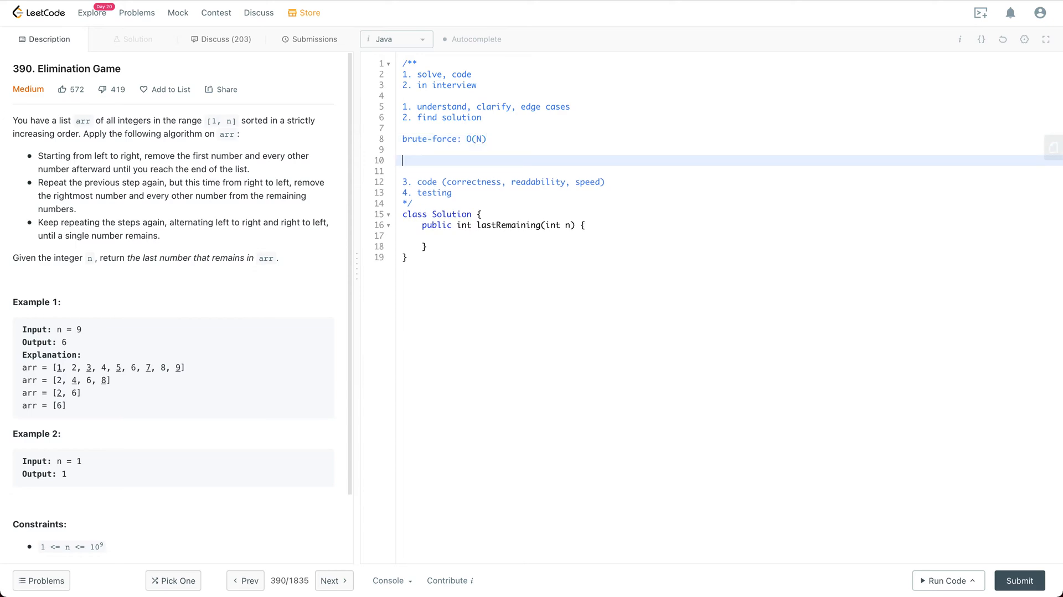
text(int head)
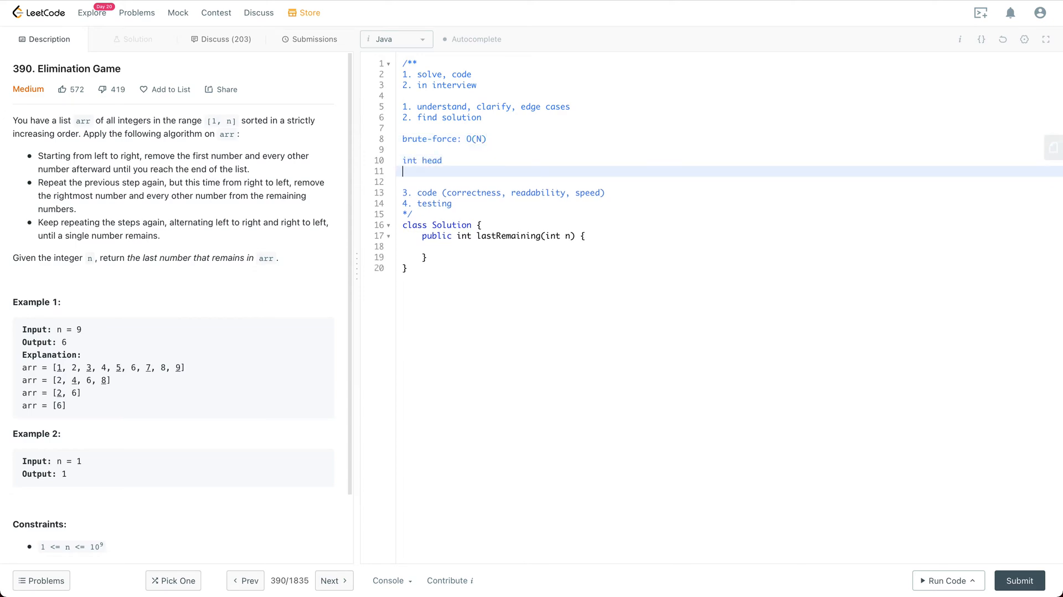
text(int r)
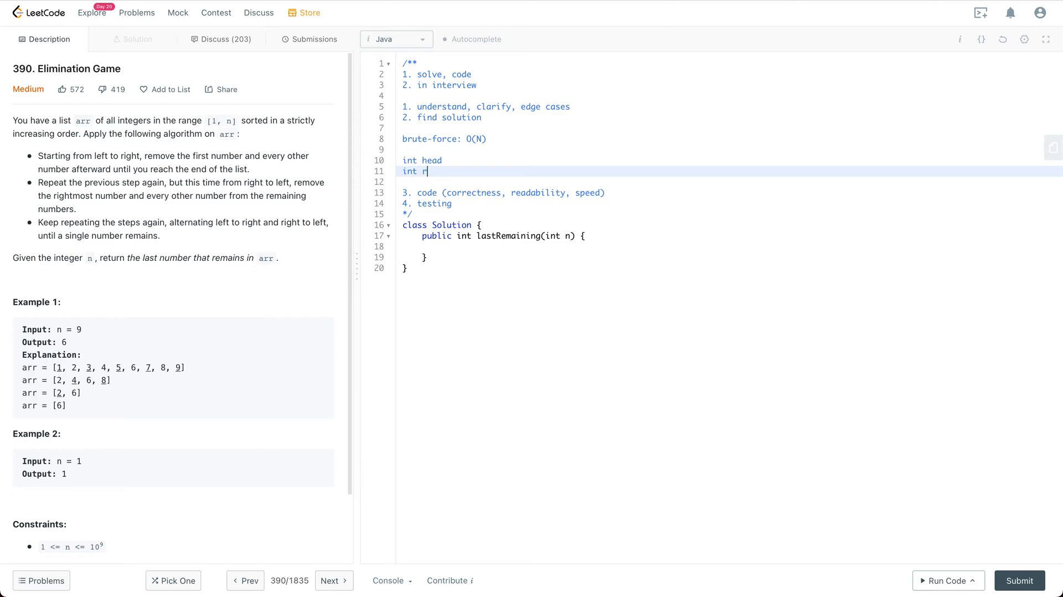
text(emain)
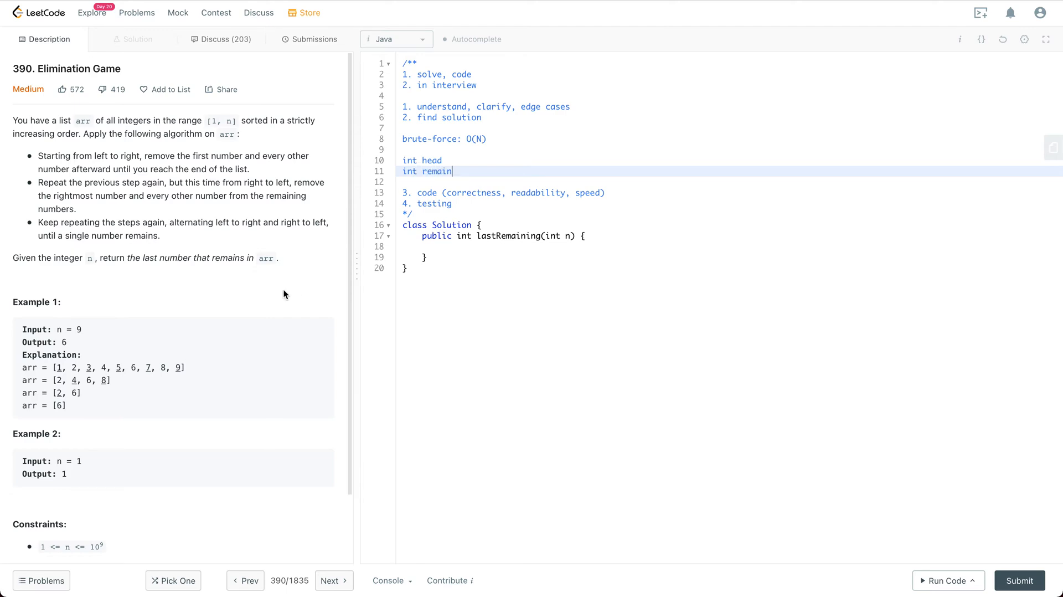
Highlight head, remain and the Example 1 starting array while explaining the approach
double_click(438, 170)
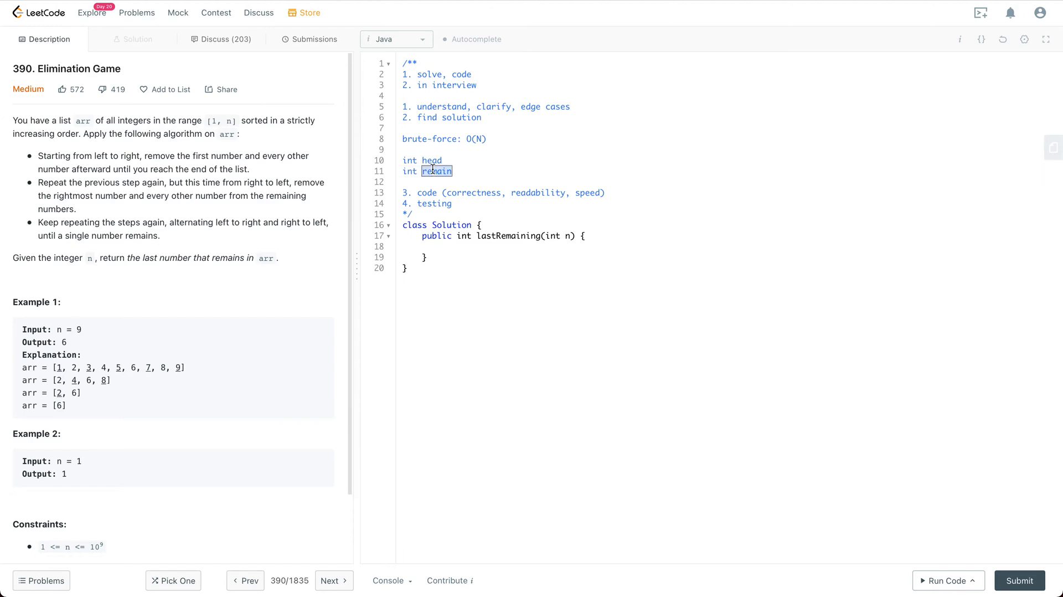
double_click(430, 160)
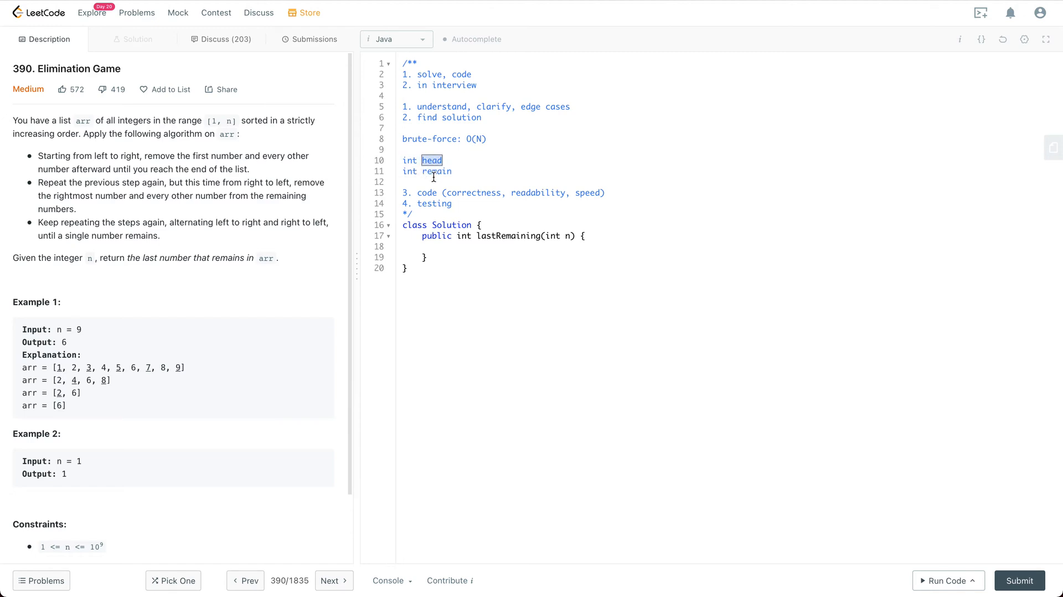
double_click(437, 170)
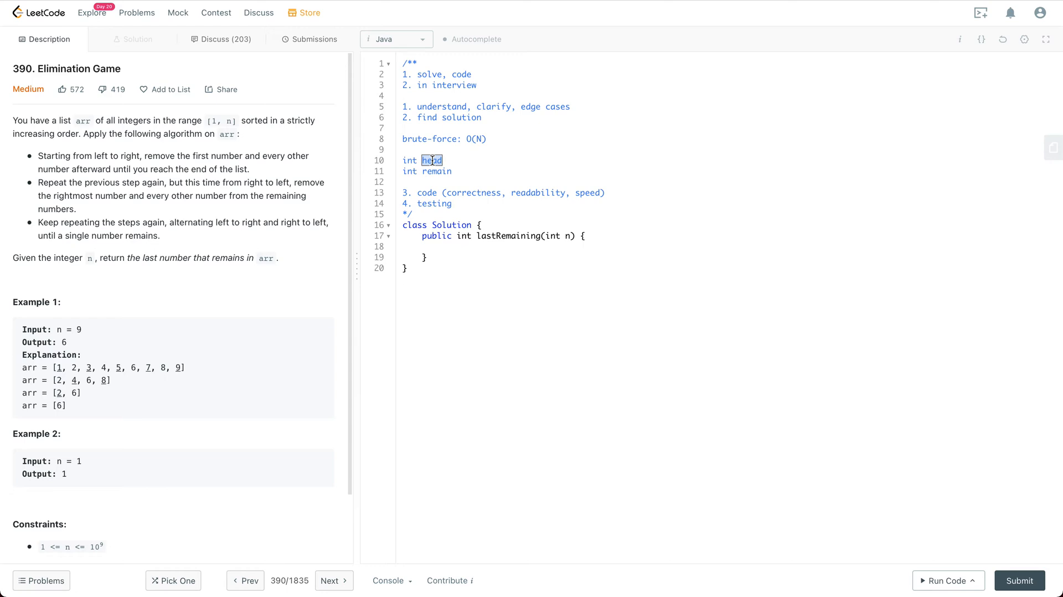
double_click(436, 170)
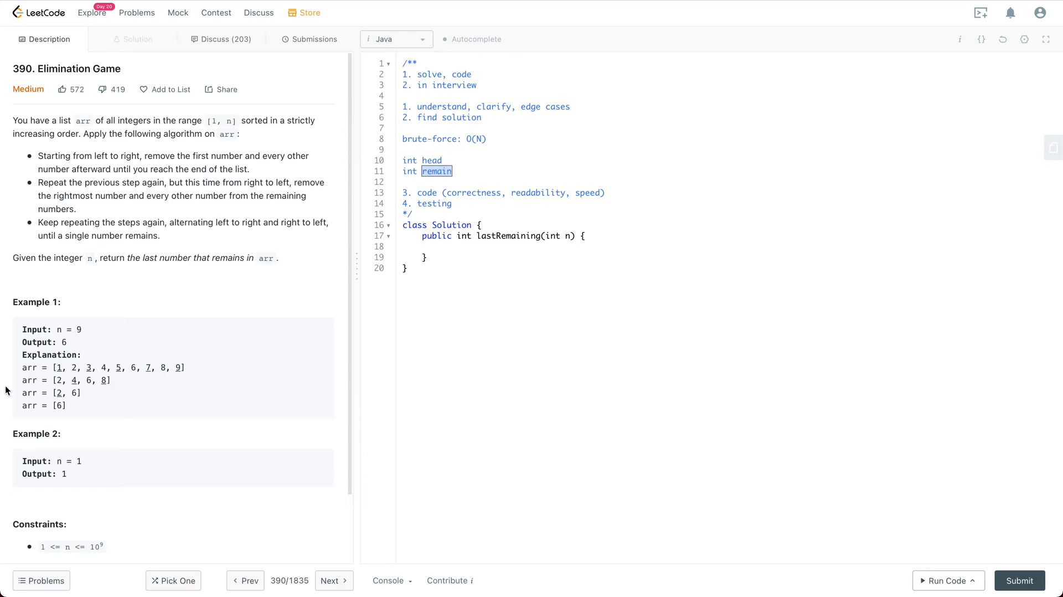
drag(57, 367, 80, 367)
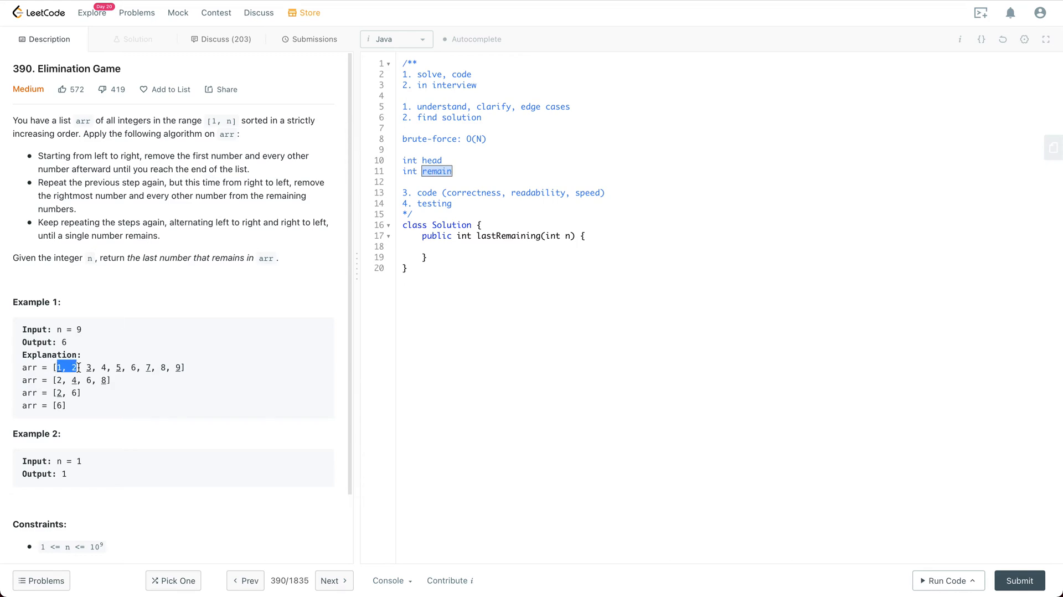
drag(64, 366, 180, 367)
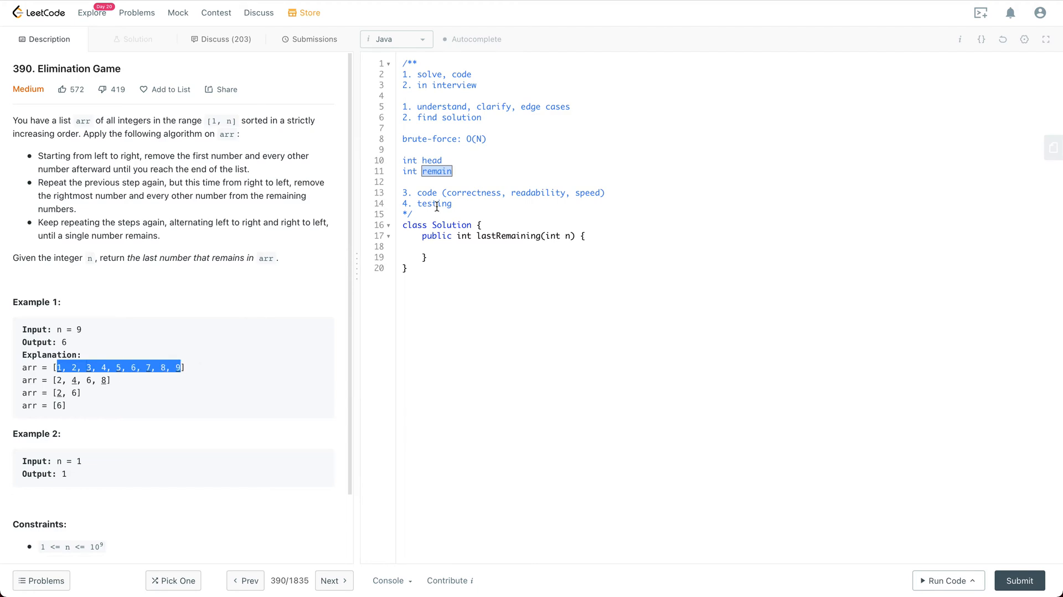
Write 'log(N)' as the improved complexity on a new line below the remain note
key(Enter)
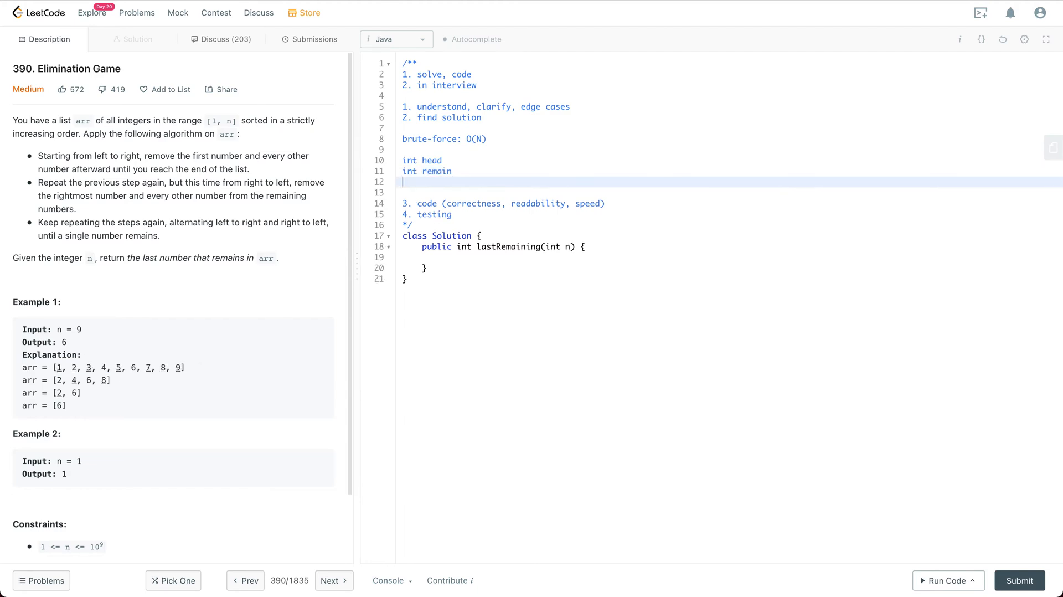
text(log()
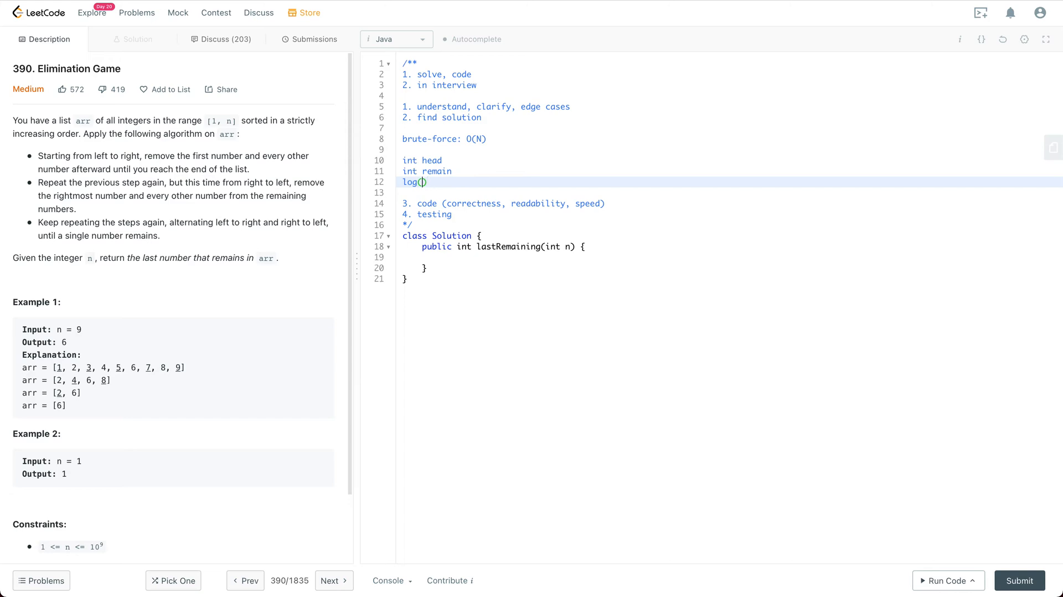
text(N)
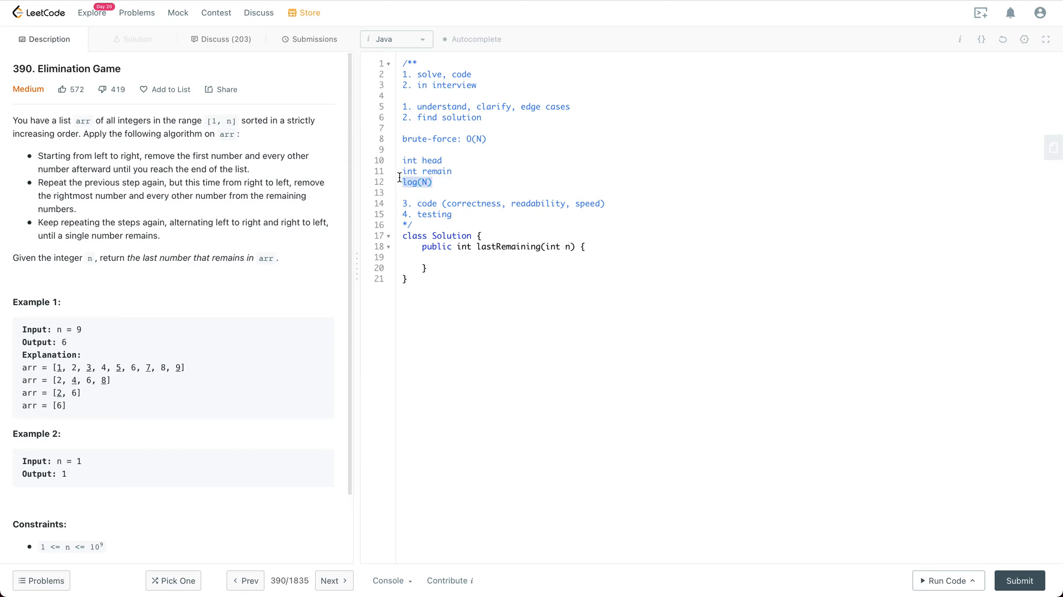
mouse_move(478, 131)
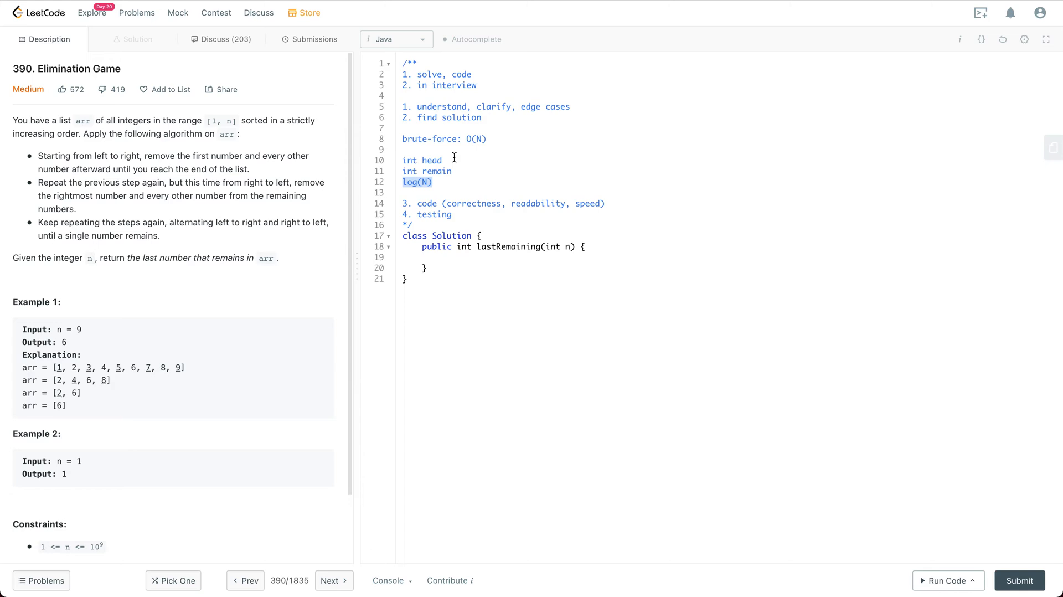
Declare int remain = n; and boolean left = true; inside the lastRemaining method body
click(444, 257)
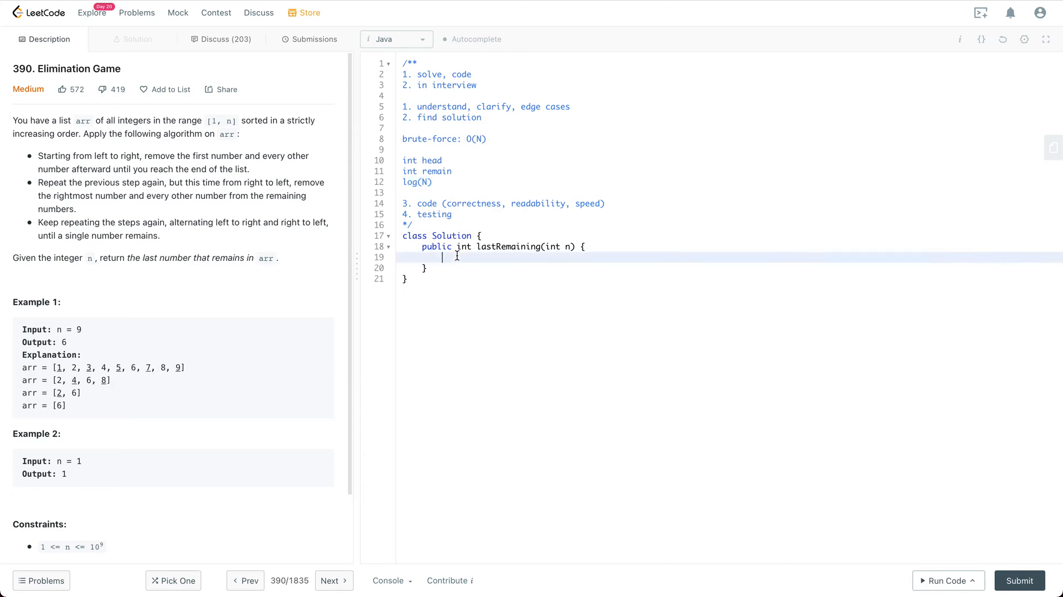
text(int head)
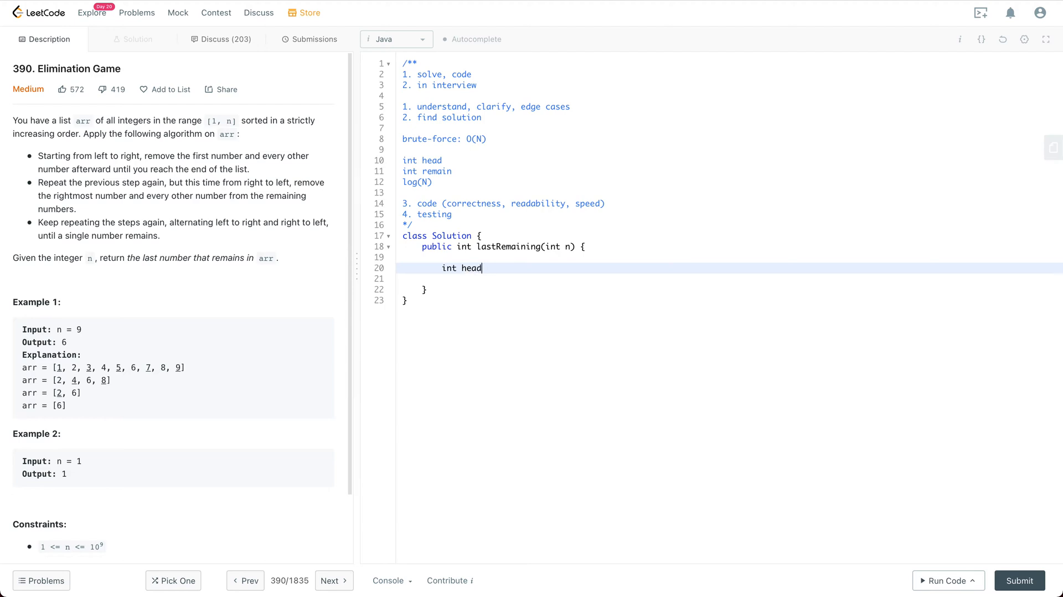
text(= 1;)
text(int remain =)
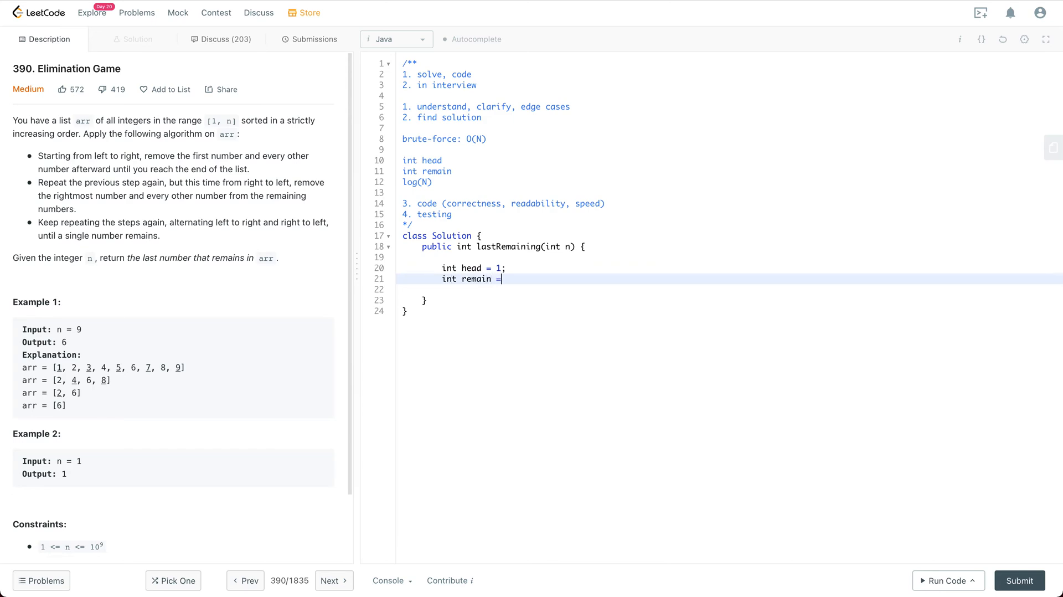
text(n;)
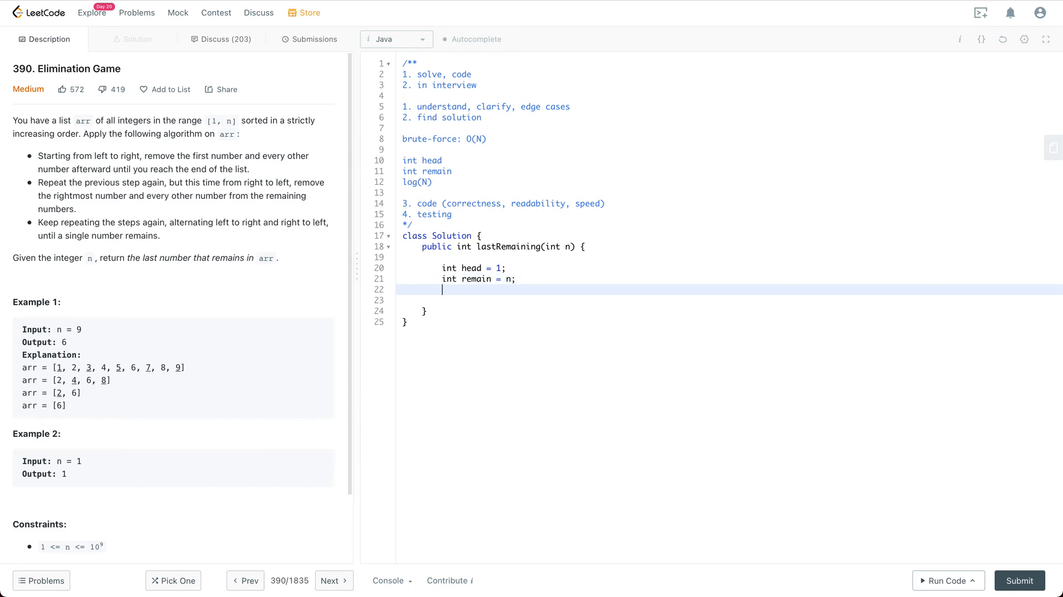
text(b)
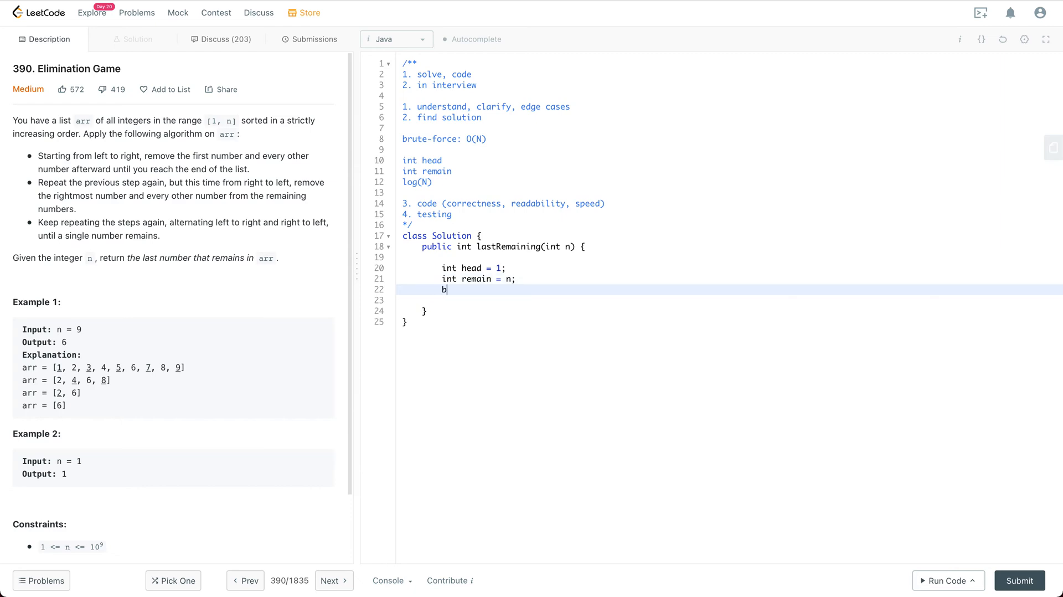
text(oolean)
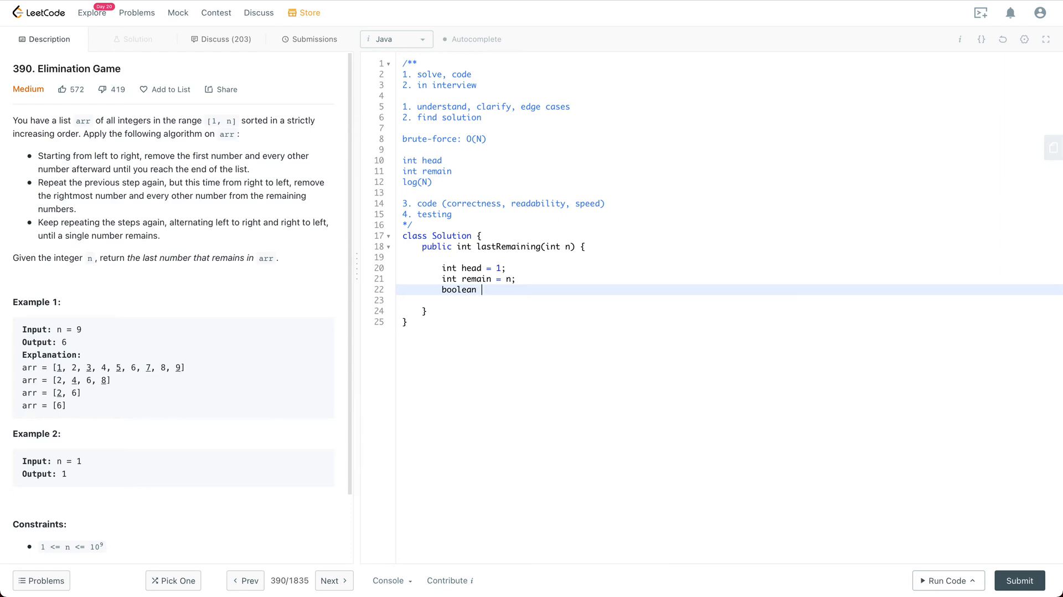
text(left =)
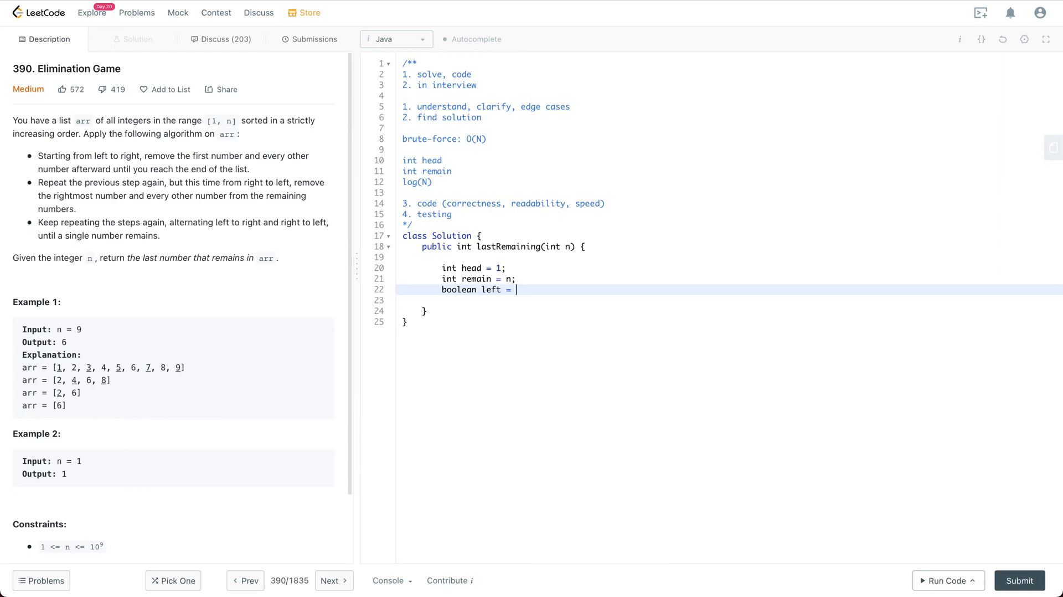
text(true;)
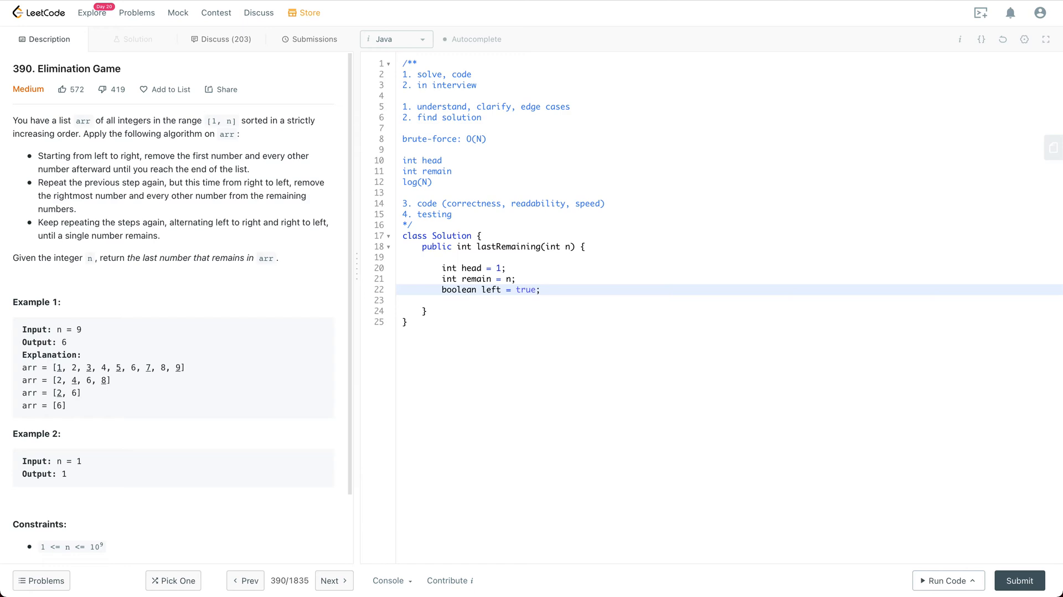
key(Enter)
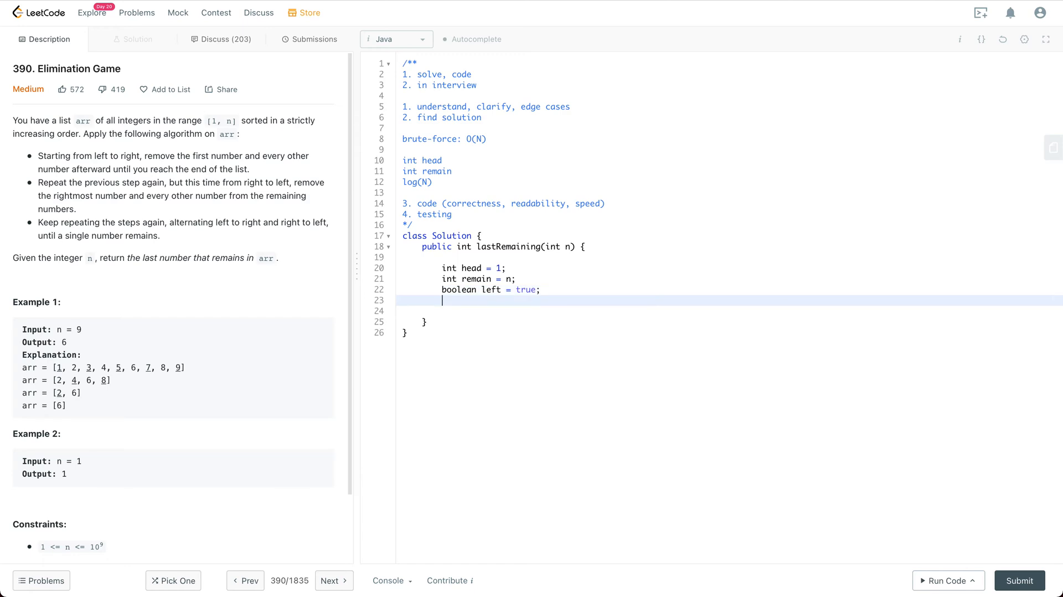
Add a while (remain > 1) loop and start an if statement inside its body
text(while () {)
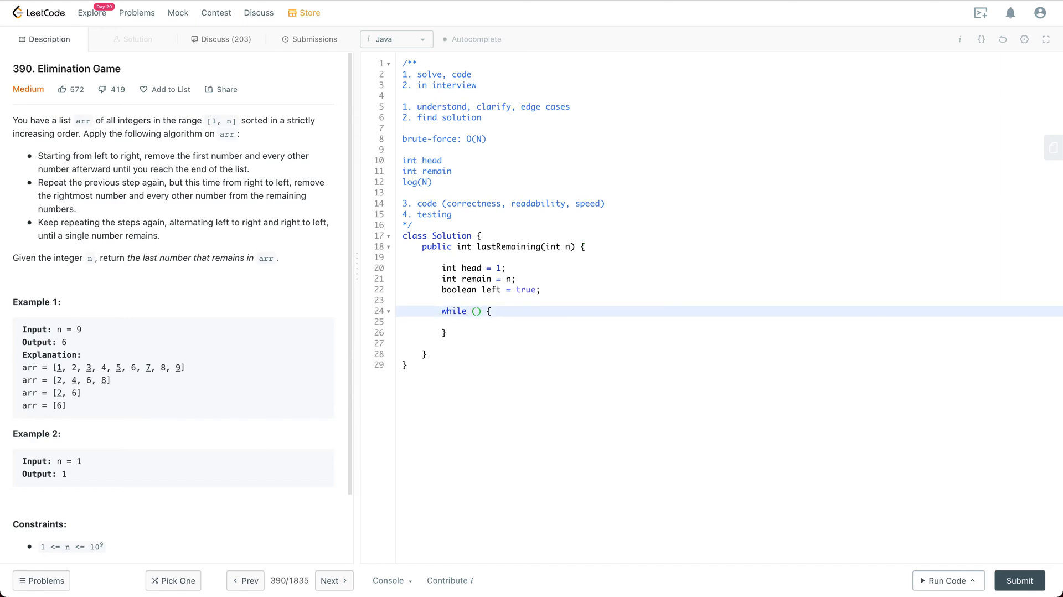
text(reamin)
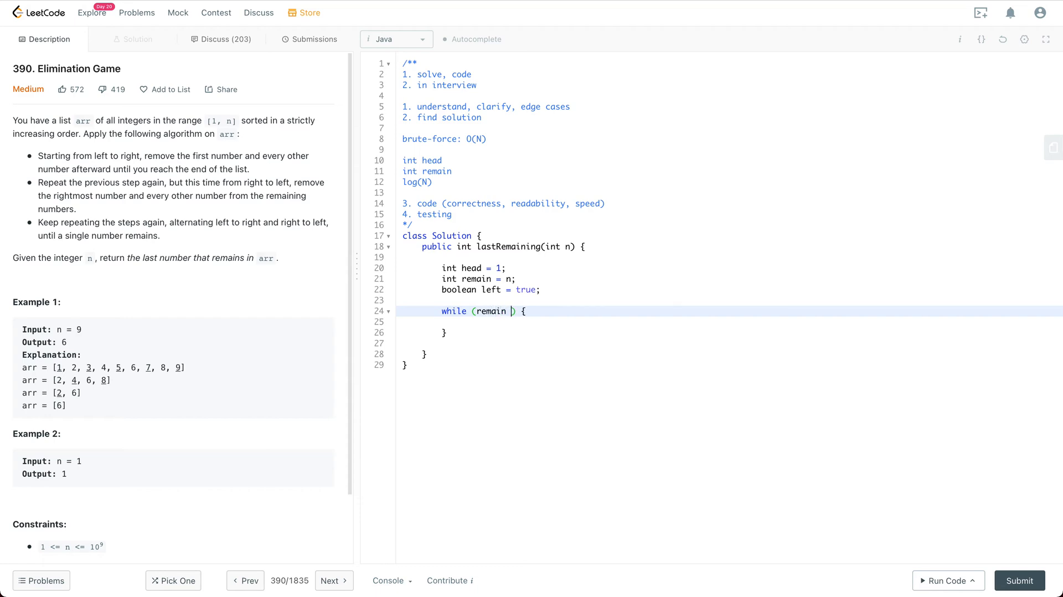
text(> 1)
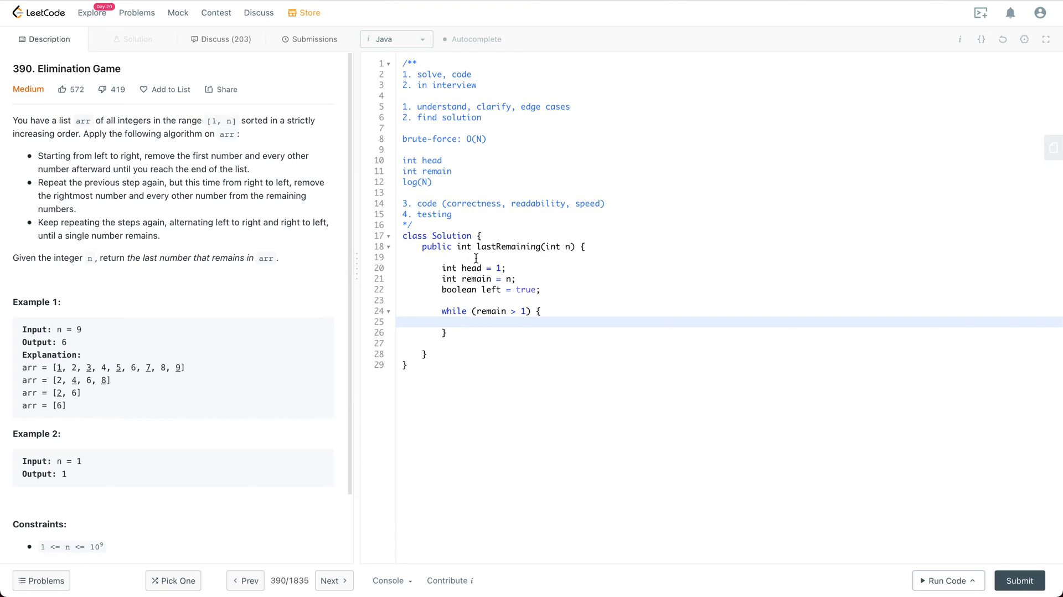
mouse_move(505, 319)
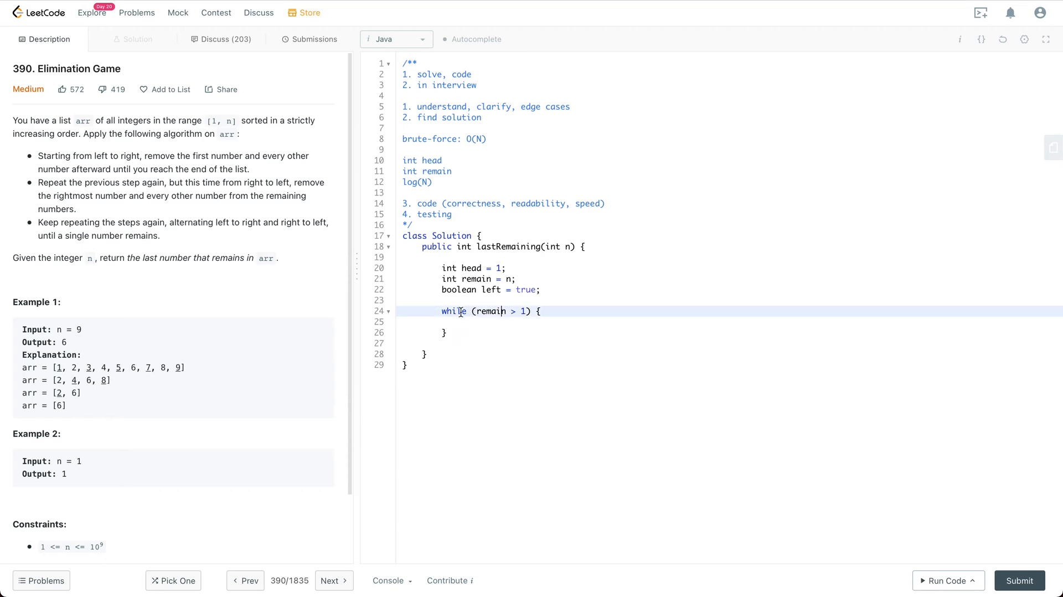
drag(462, 311, 453, 332)
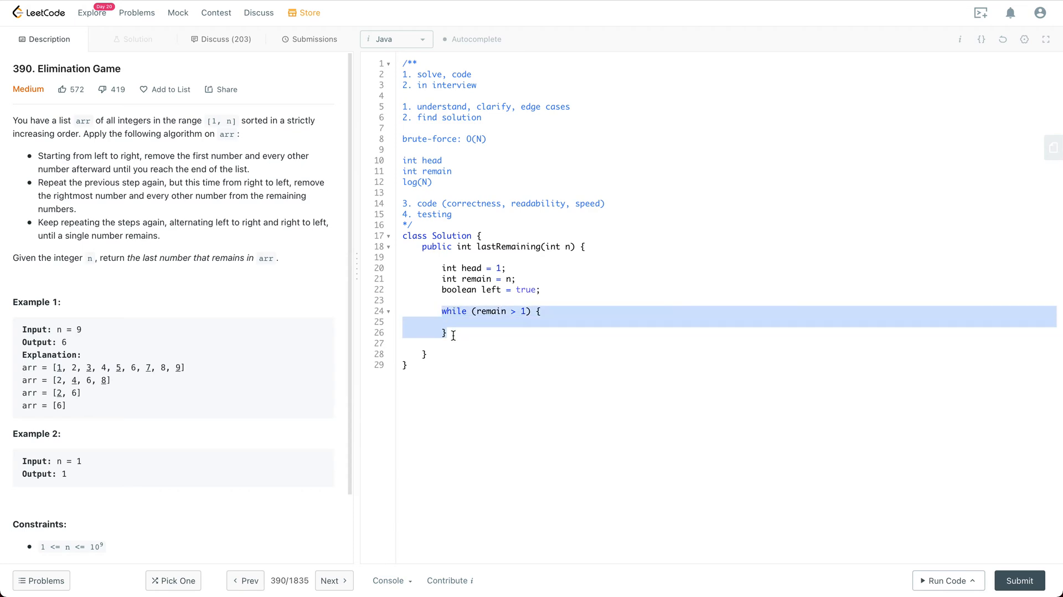
click(463, 322)
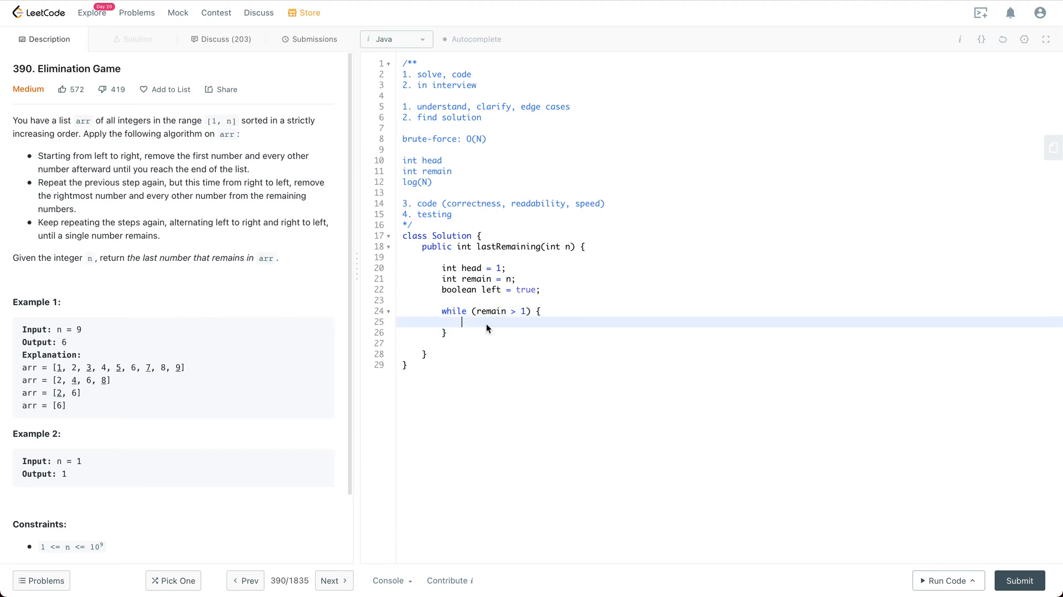
mouse_move(482, 321)
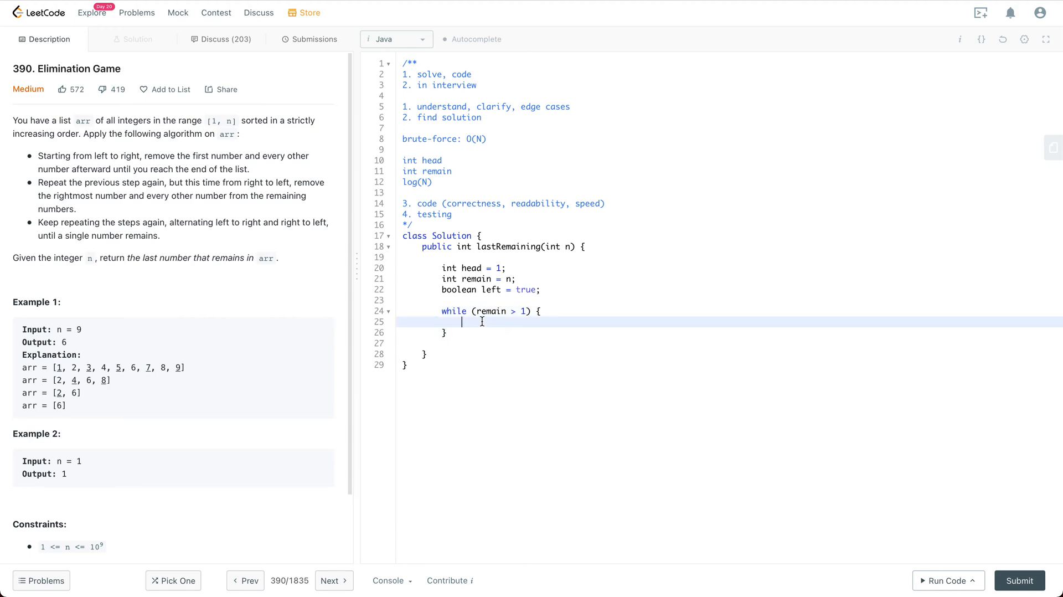
text(if)
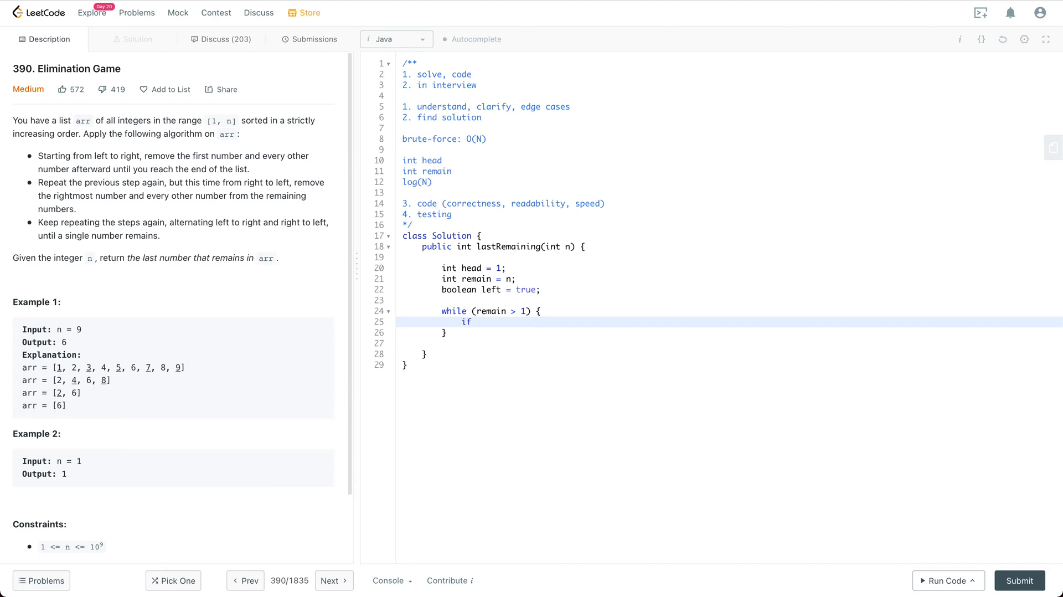
Declare int step = 1; after the left flag and finish the empty 'if () {' block
click(540, 290)
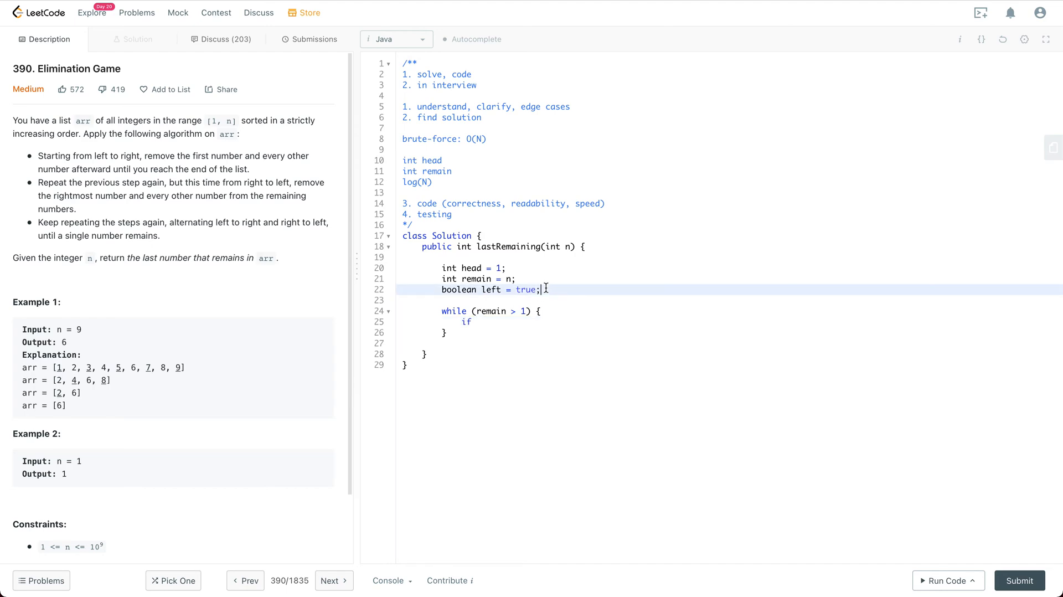
text(int step =)
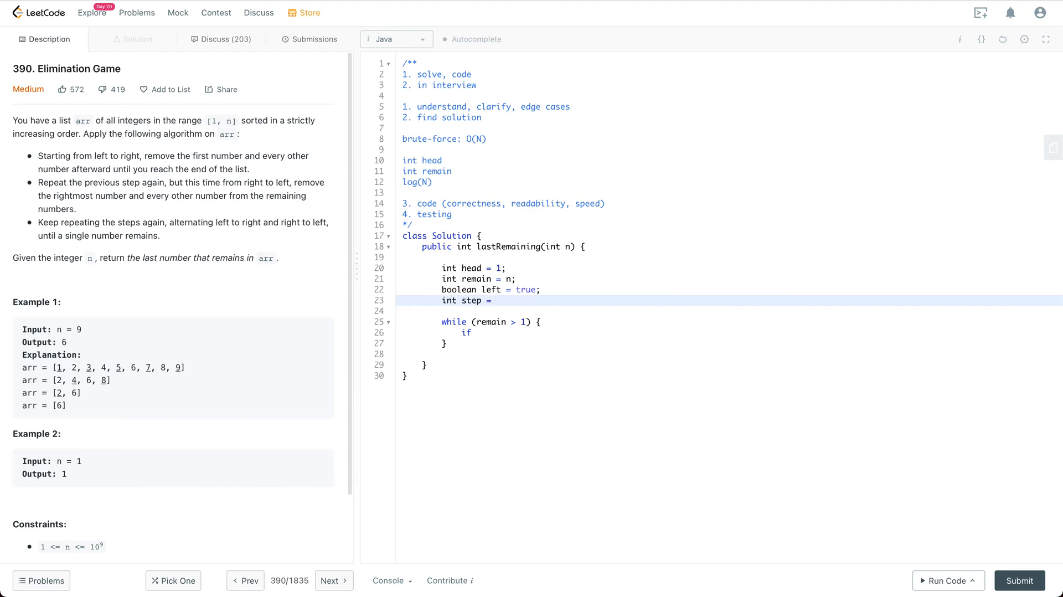
text(1;)
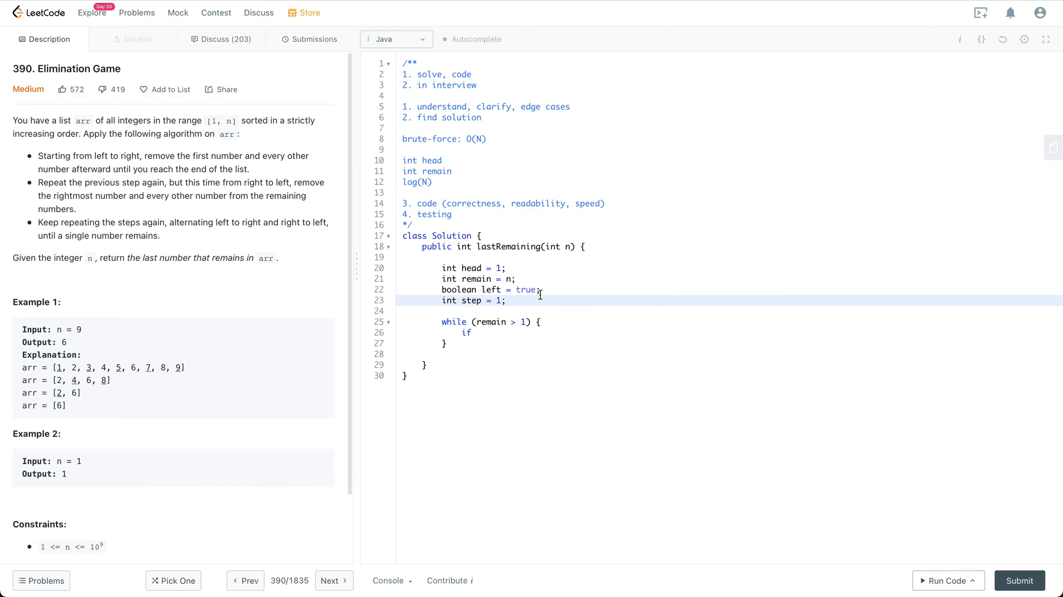
text(()
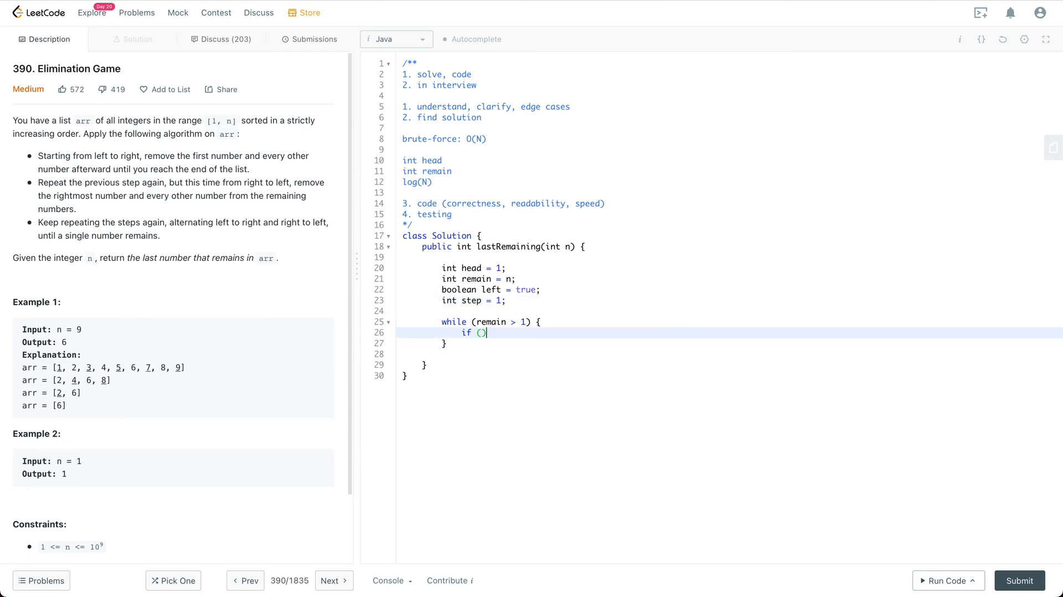
text({)
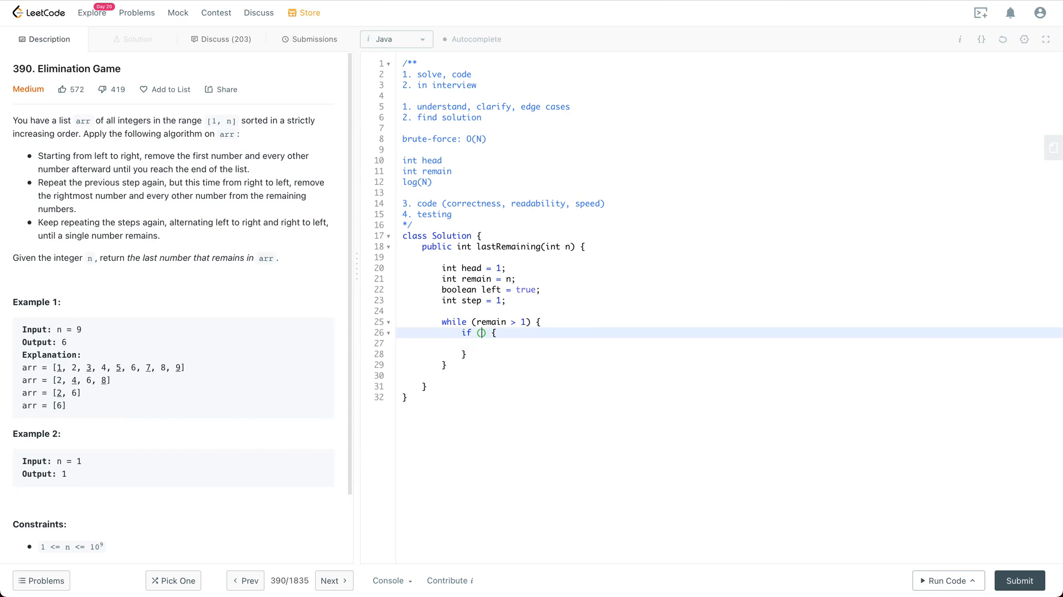
Fill the condition as left || remain % 2 == 1 with body head += step;
text(left ||)
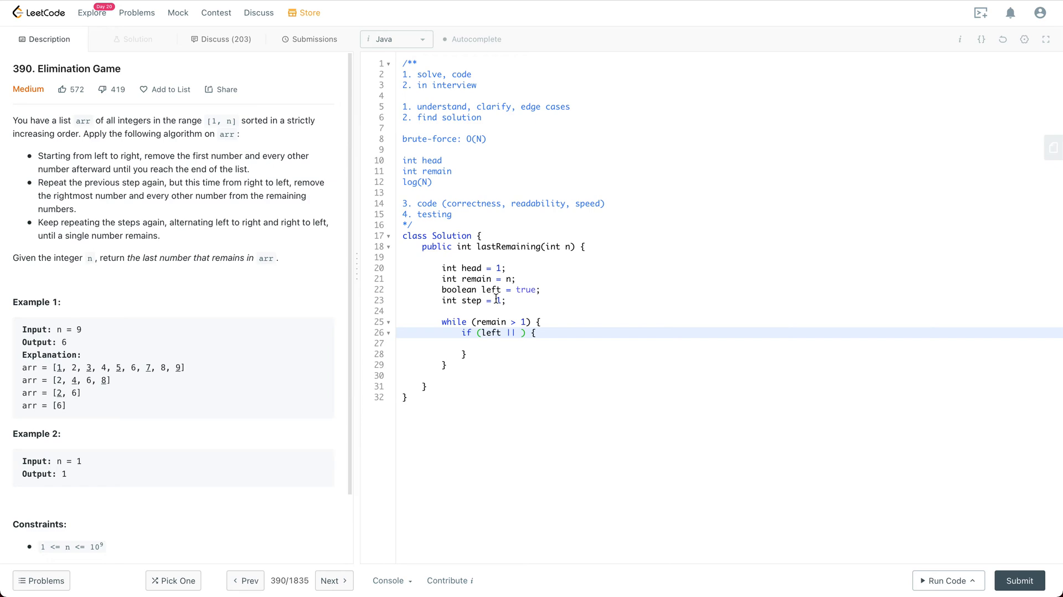
double_click(491, 332)
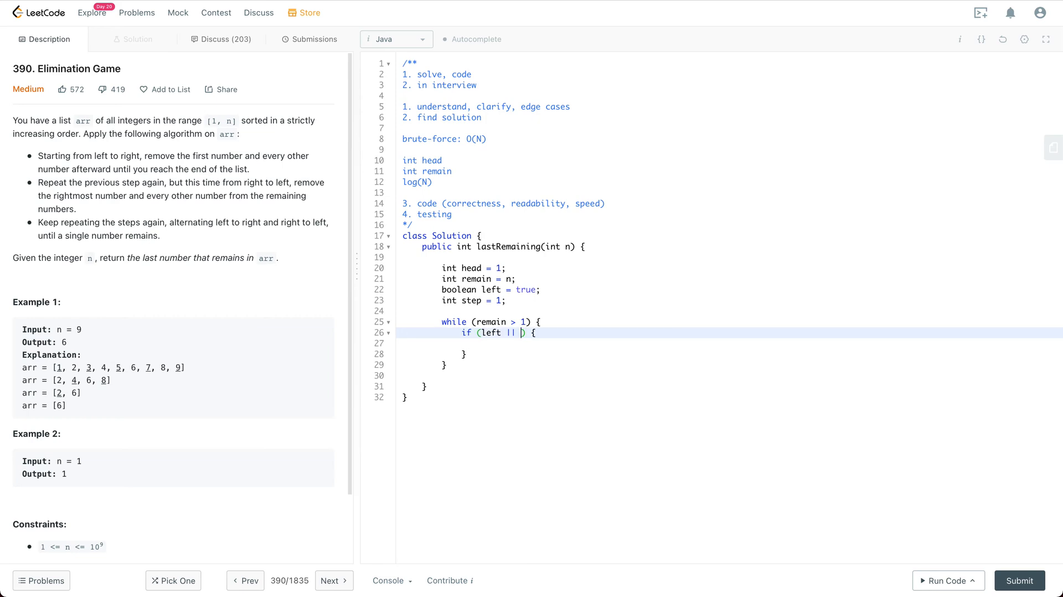
text(remain)
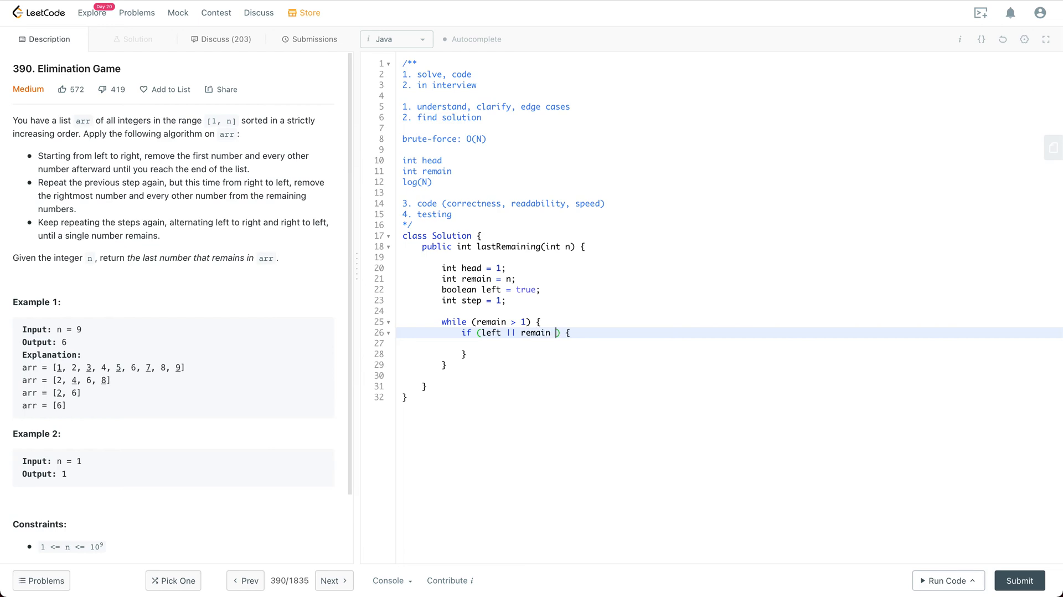
text(% 2)
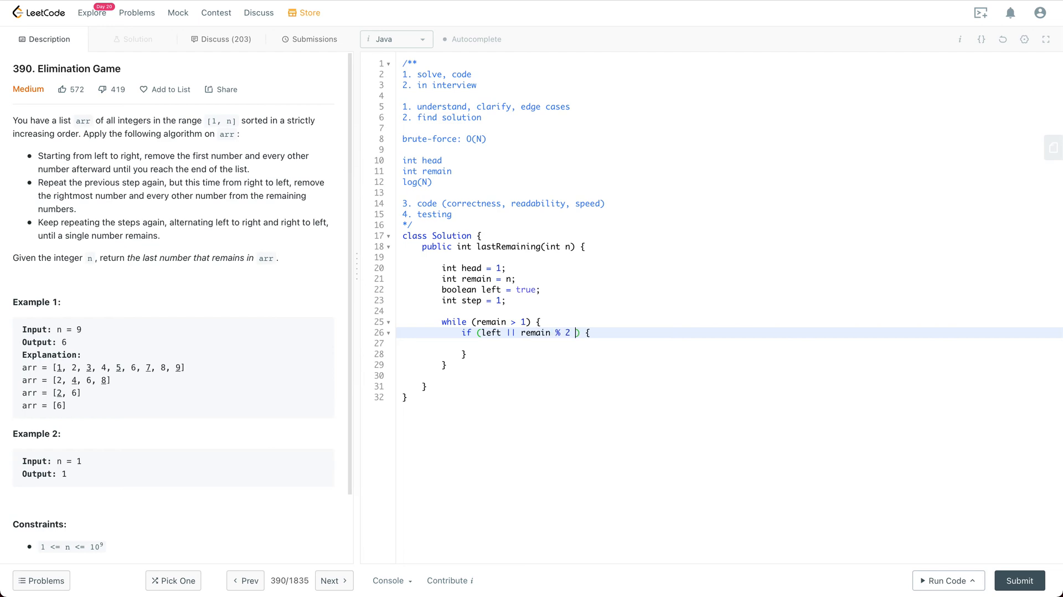
text(==)
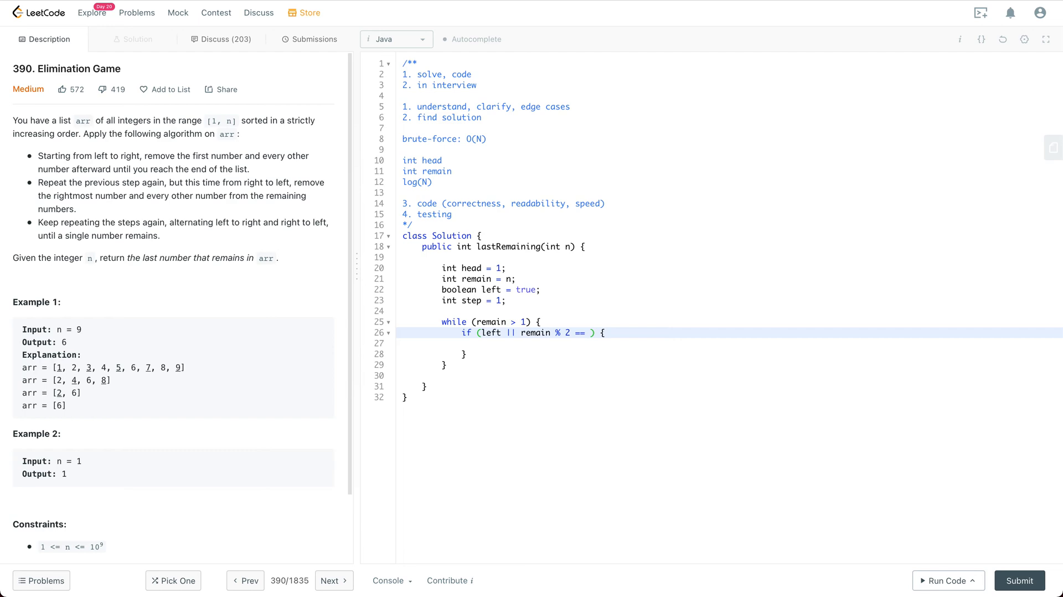
text(1)
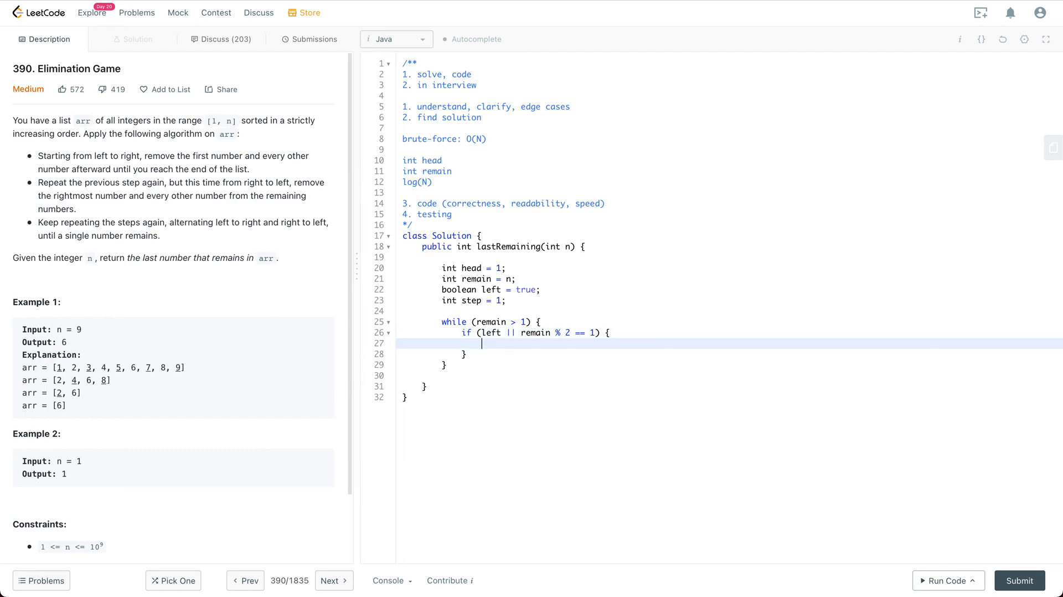
text(head)
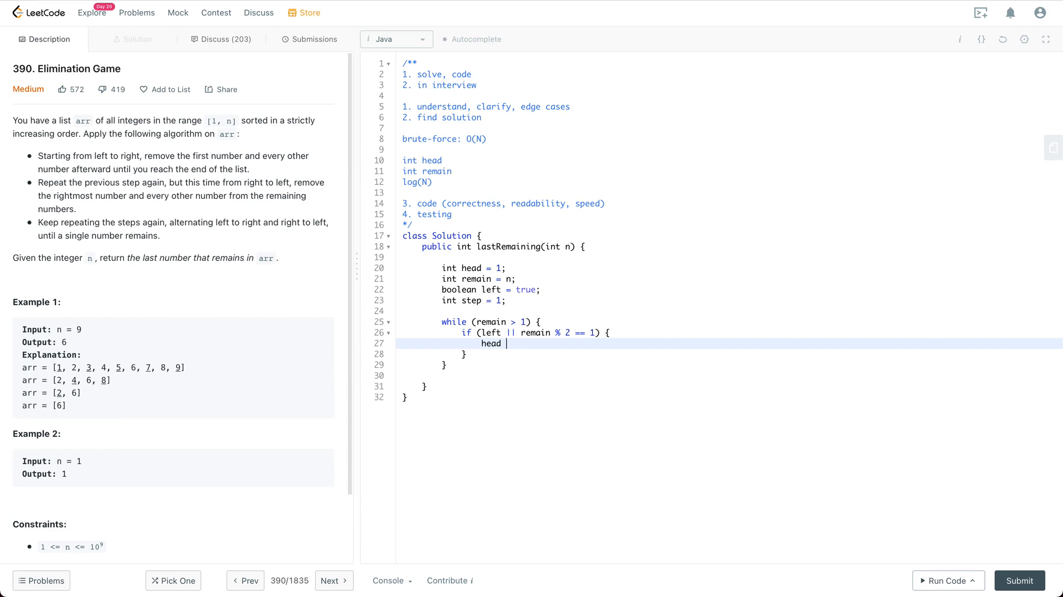
text(+)
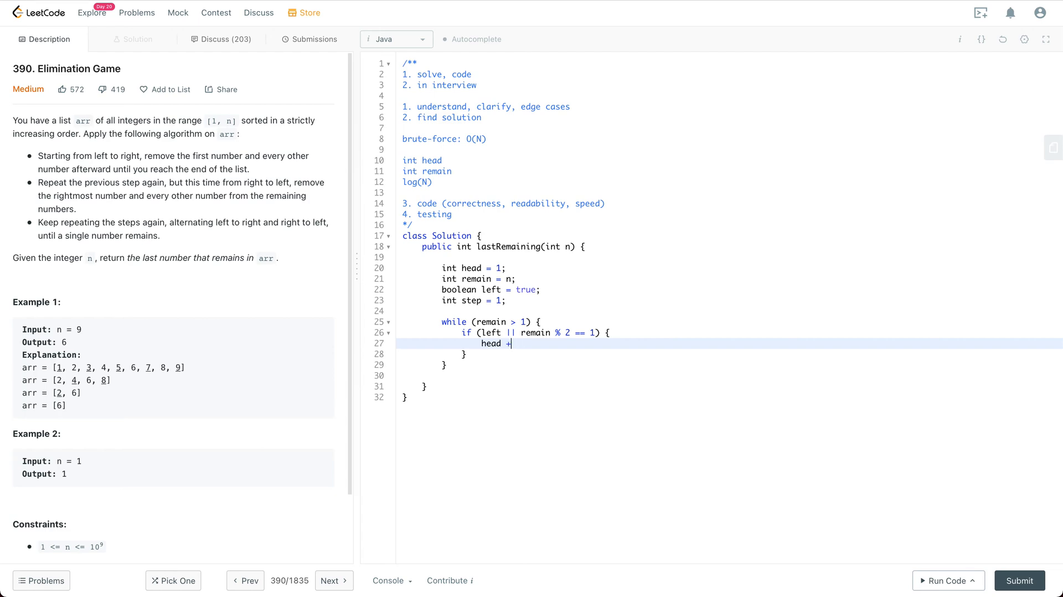
text(= step)
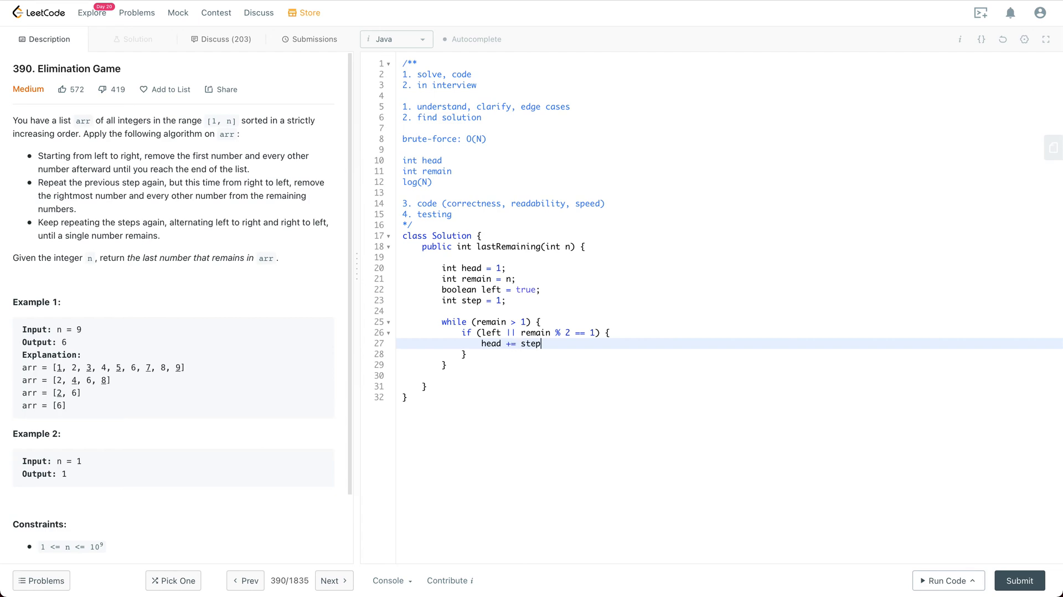
text(;)
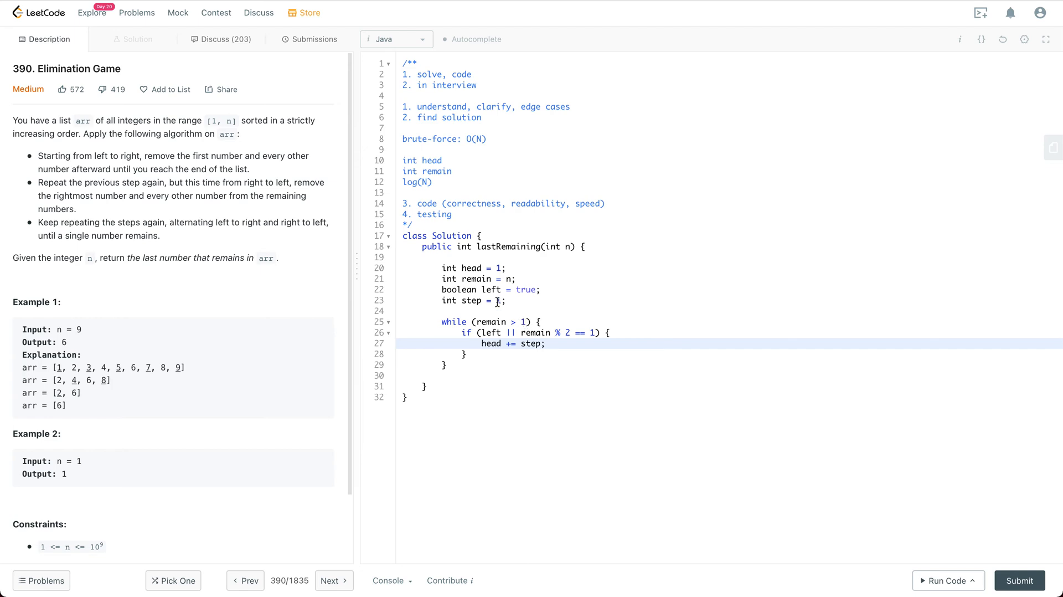
double_click(472, 300)
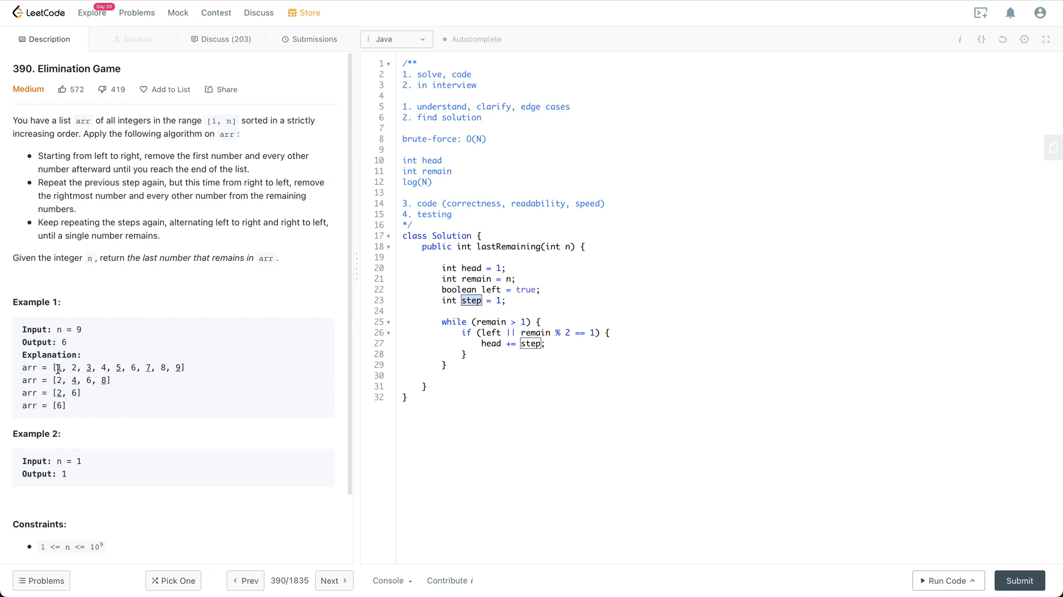
drag(59, 367, 120, 367)
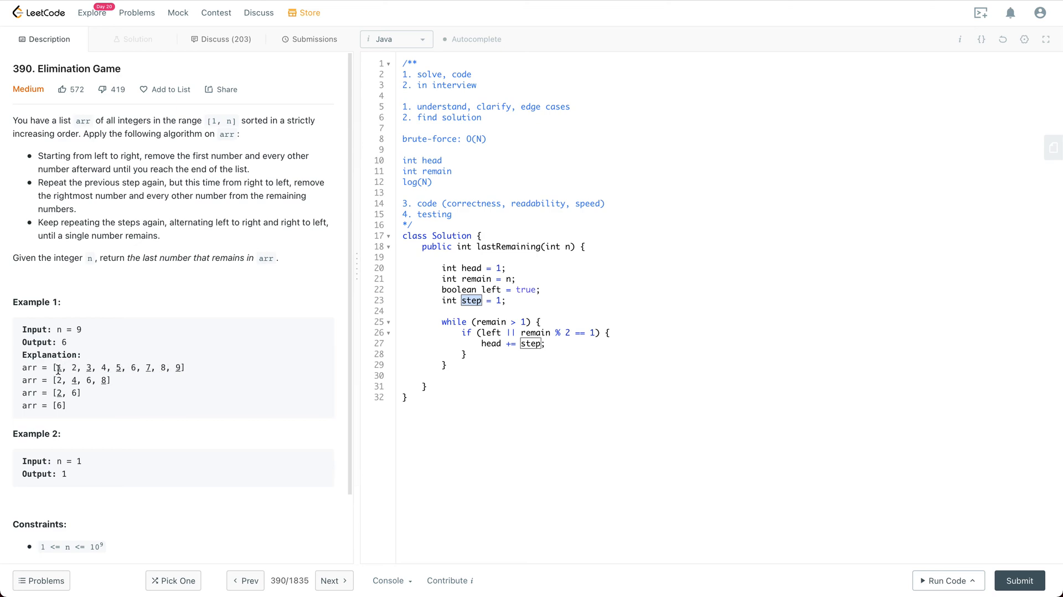
double_click(89, 368)
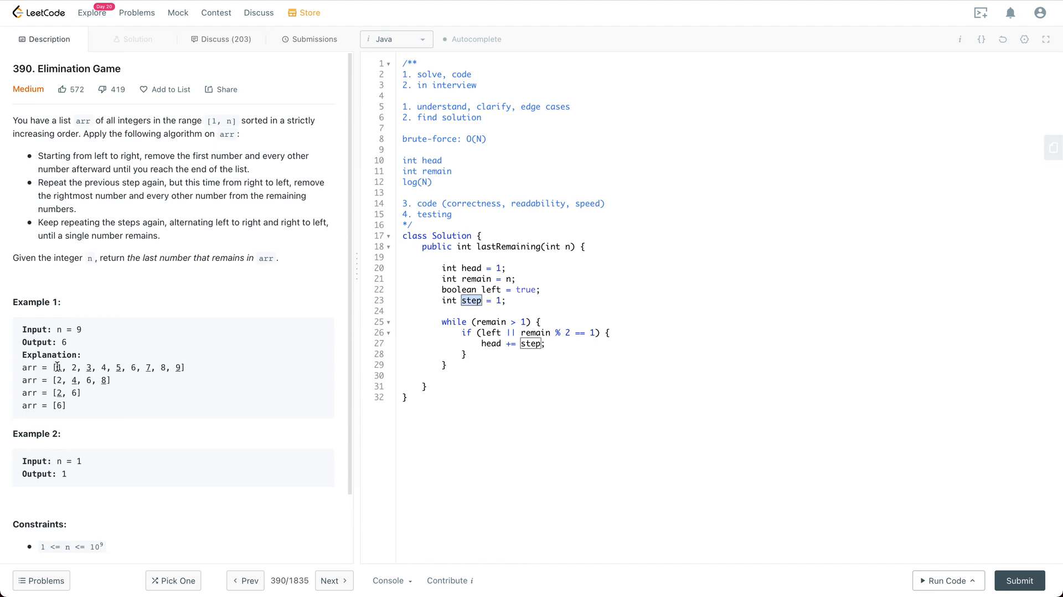
drag(56, 366, 74, 366)
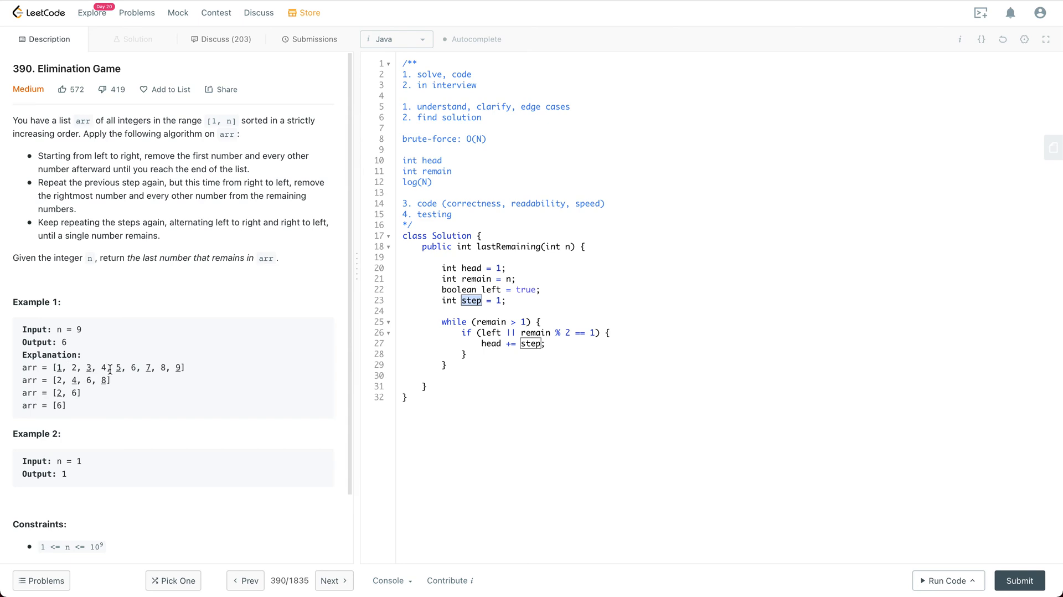
double_click(76, 392)
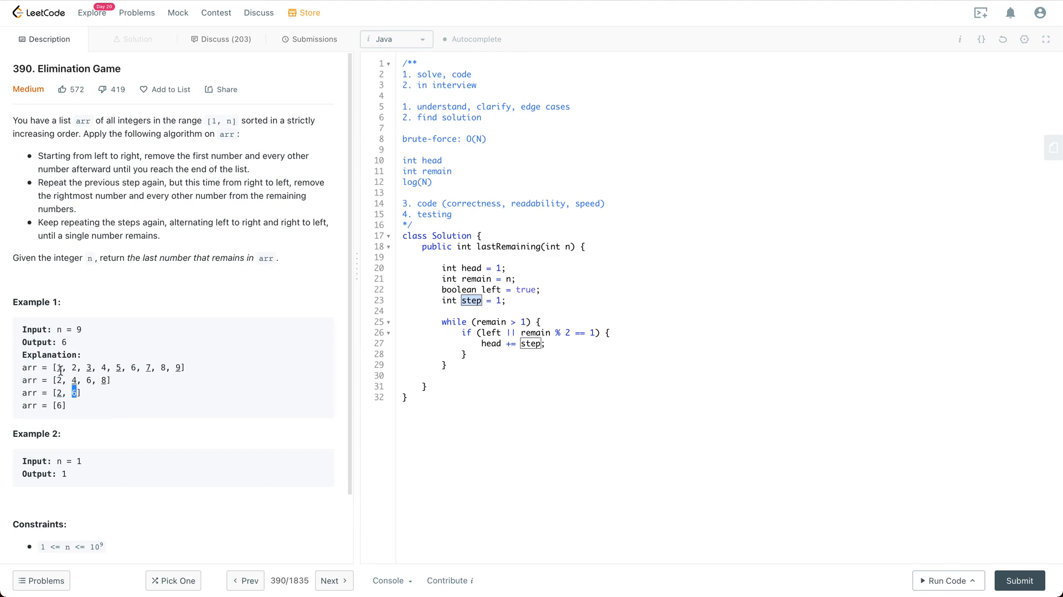
drag(58, 366, 172, 367)
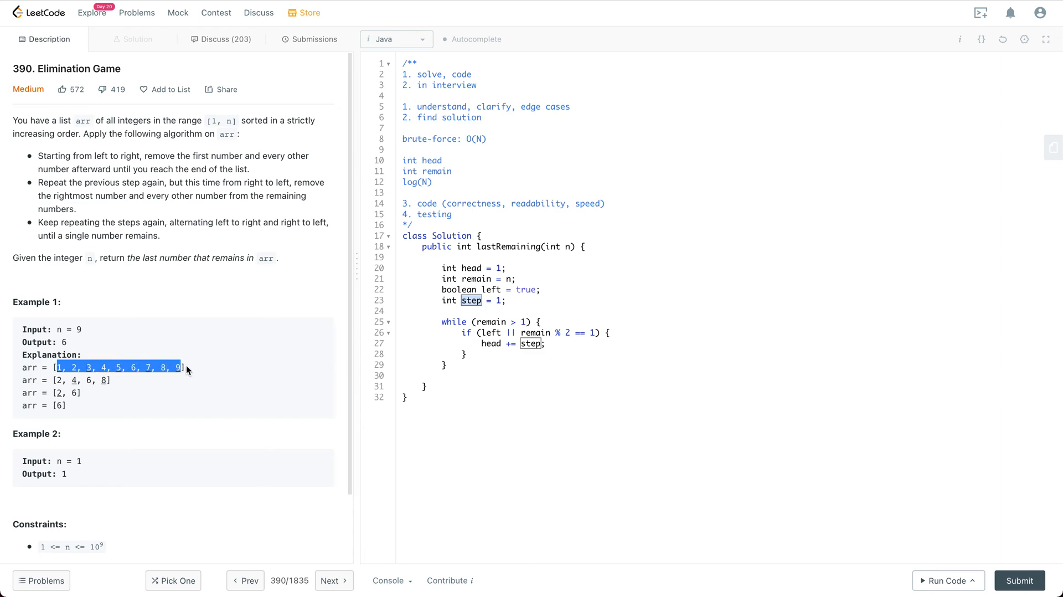
click(192, 367)
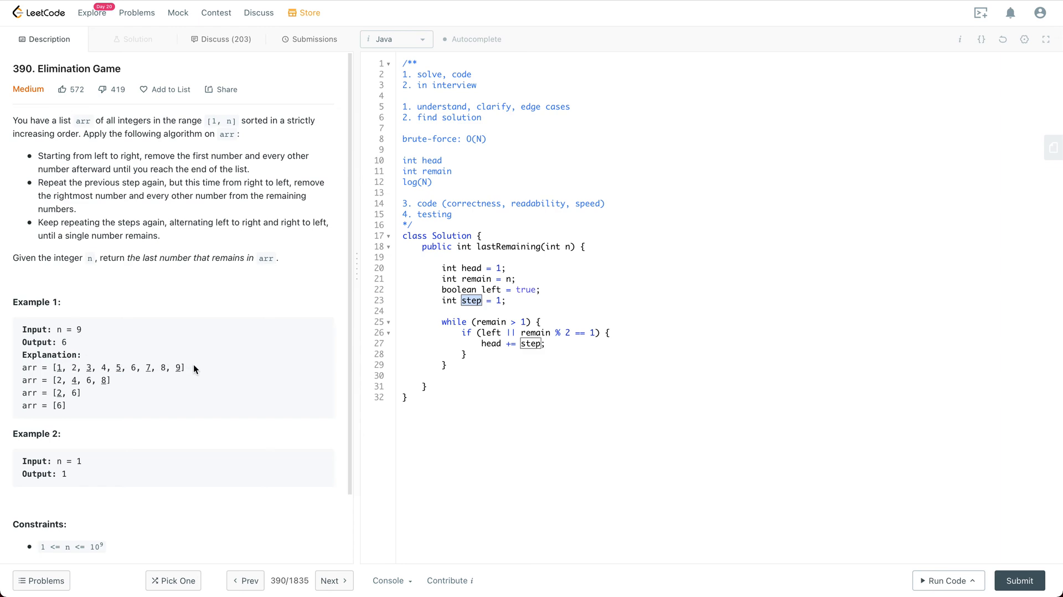
mouse_move(53, 368)
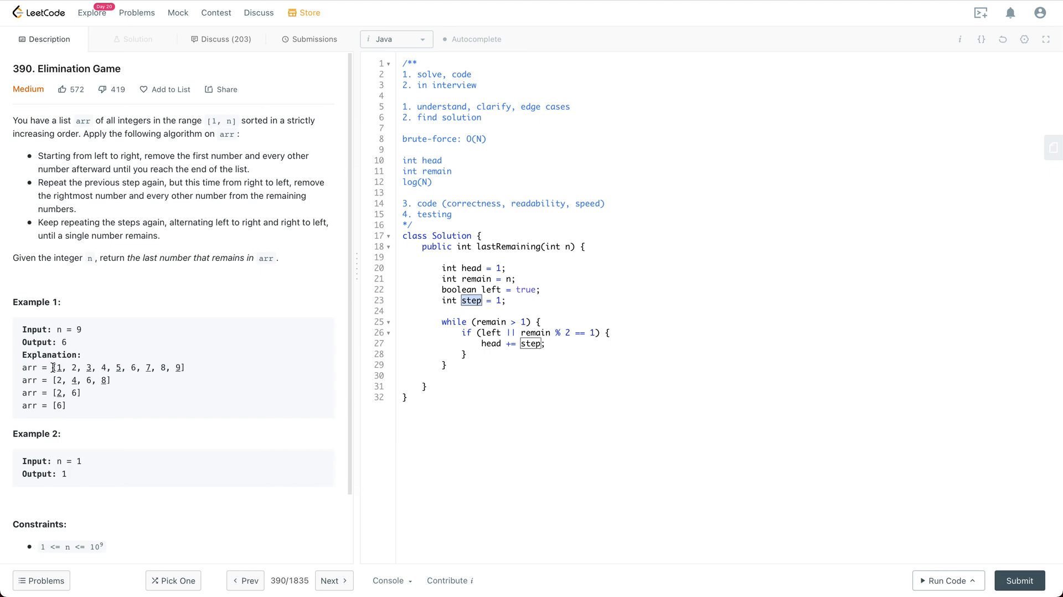
drag(53, 366, 183, 366)
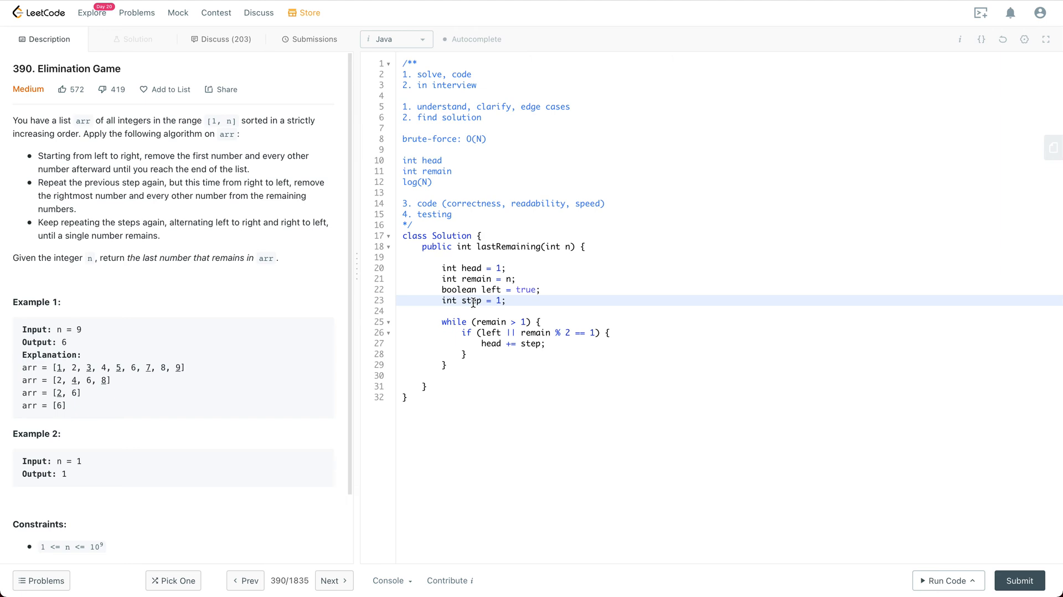
double_click(471, 300)
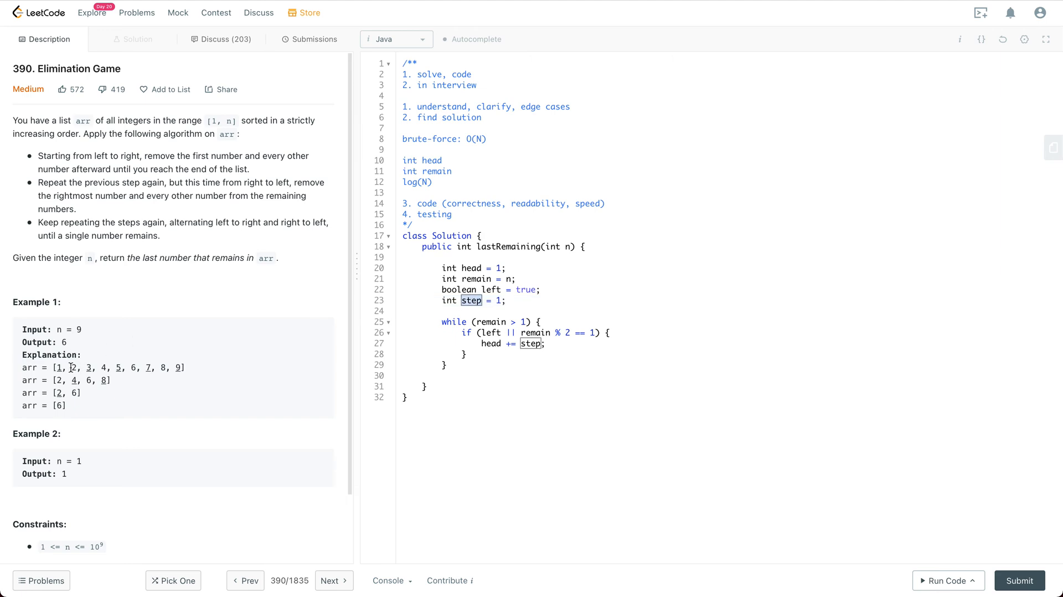
drag(52, 366, 185, 367)
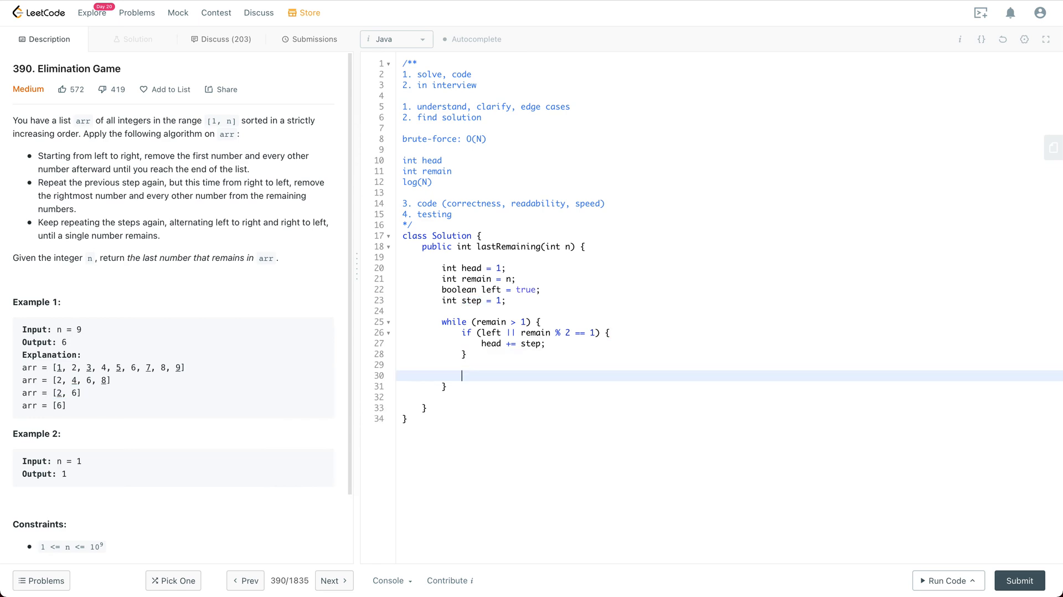
Finish the loop body with remain /= 2; step *= 2; and left = !left;
text(re)
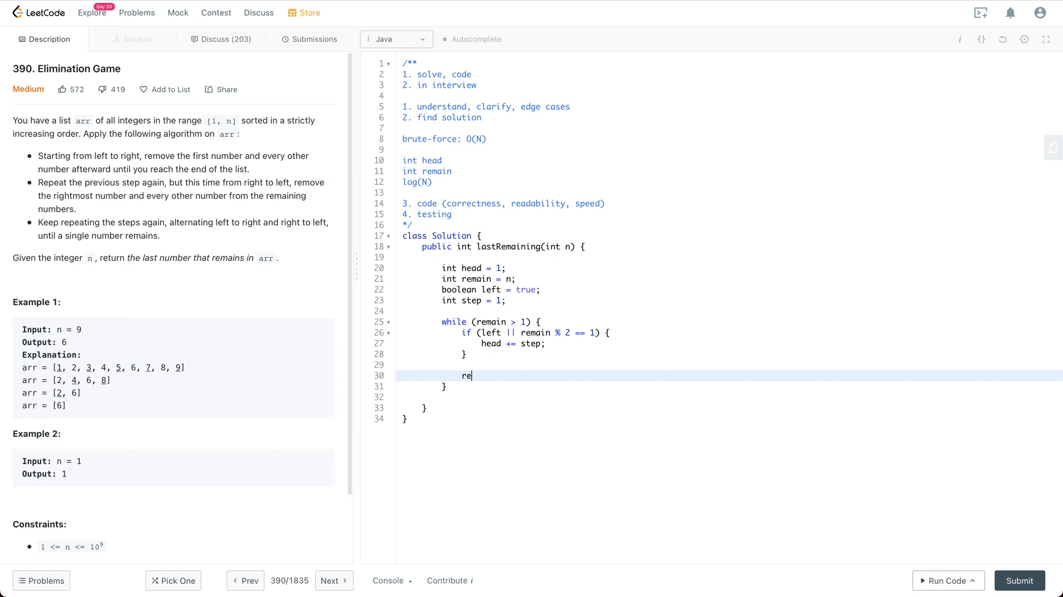
text(main)
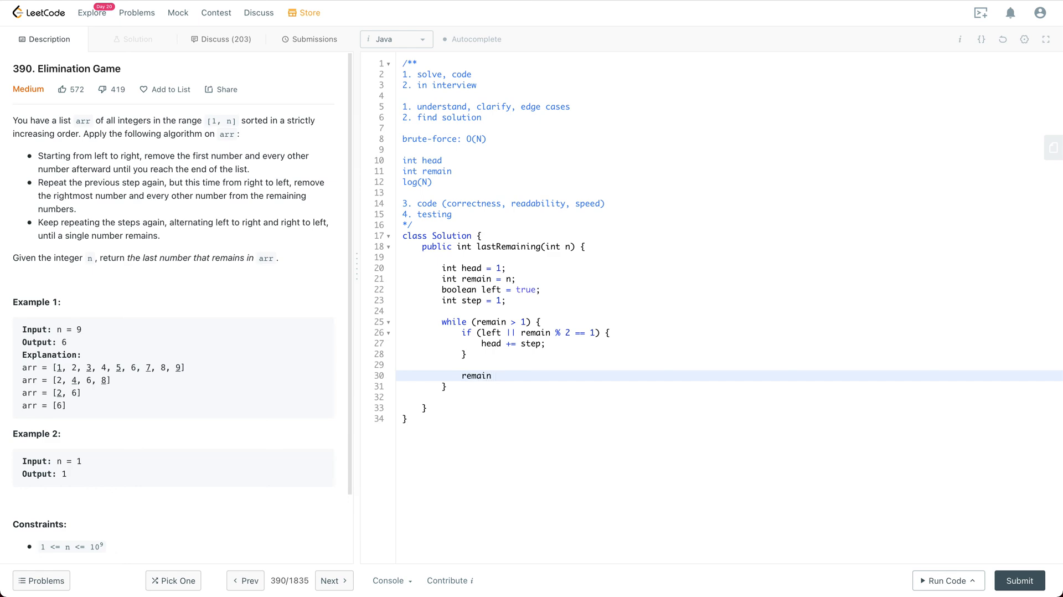
text(/ 2)
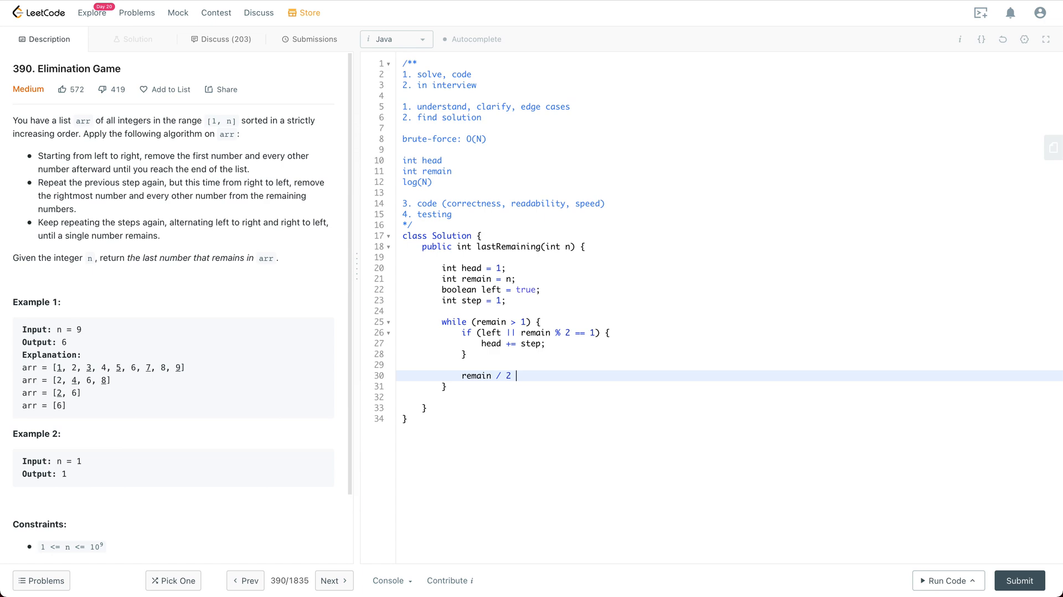
text(=)
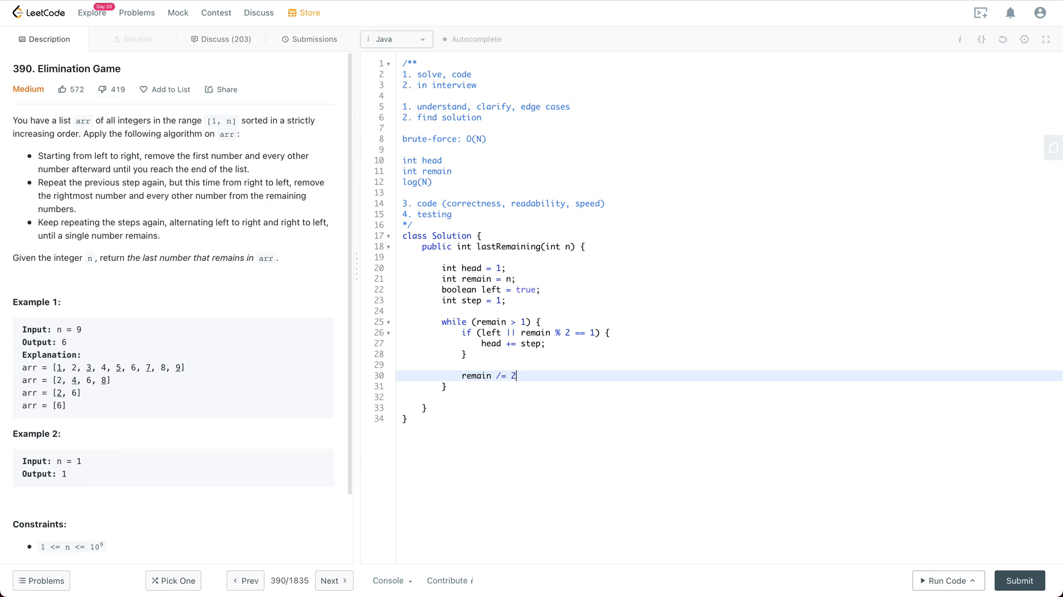
text(ste)
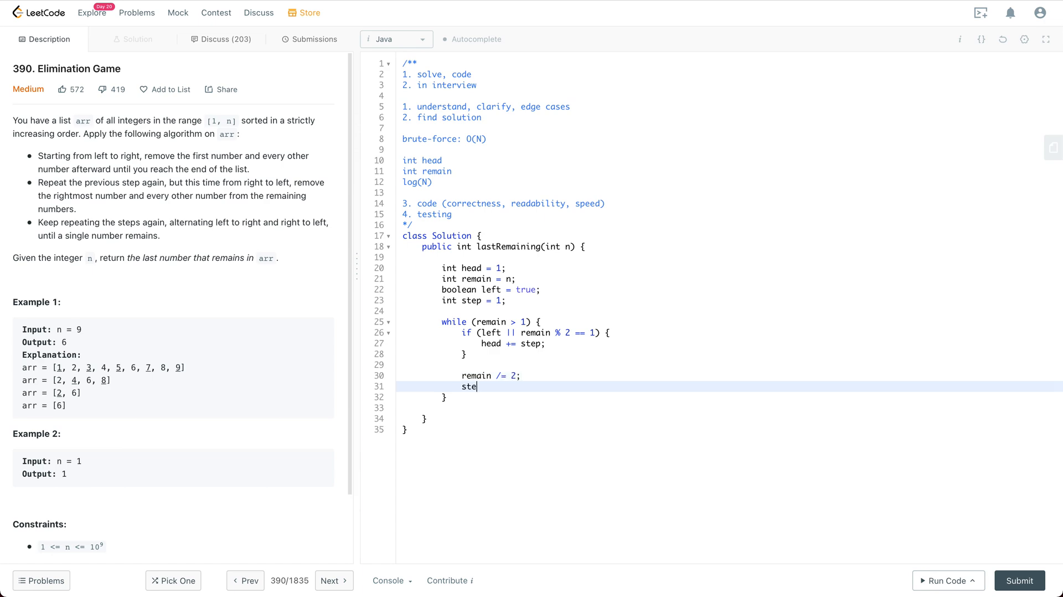
text(p *= 2)
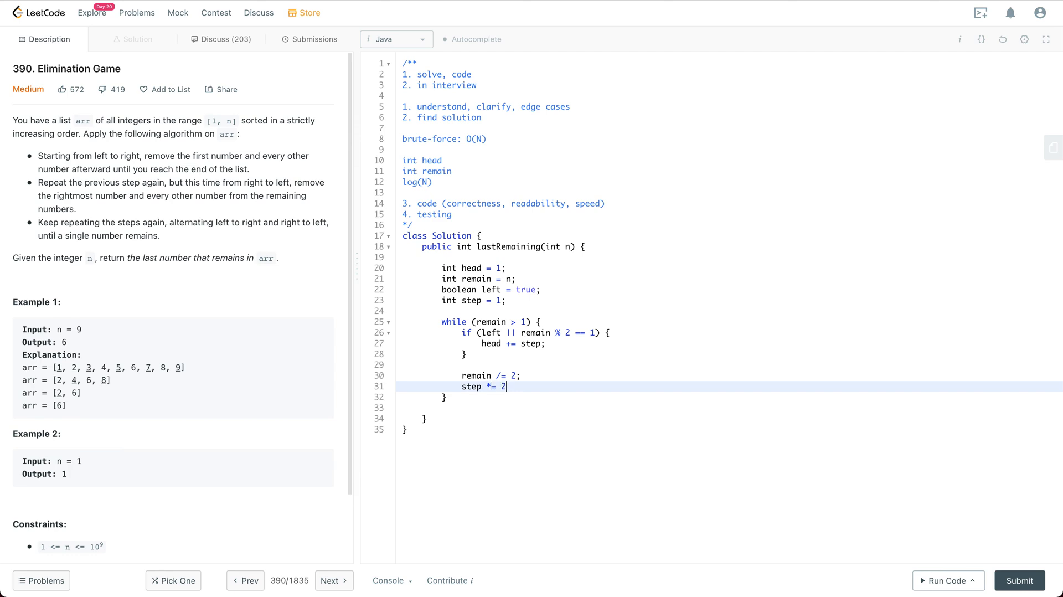
text(;)
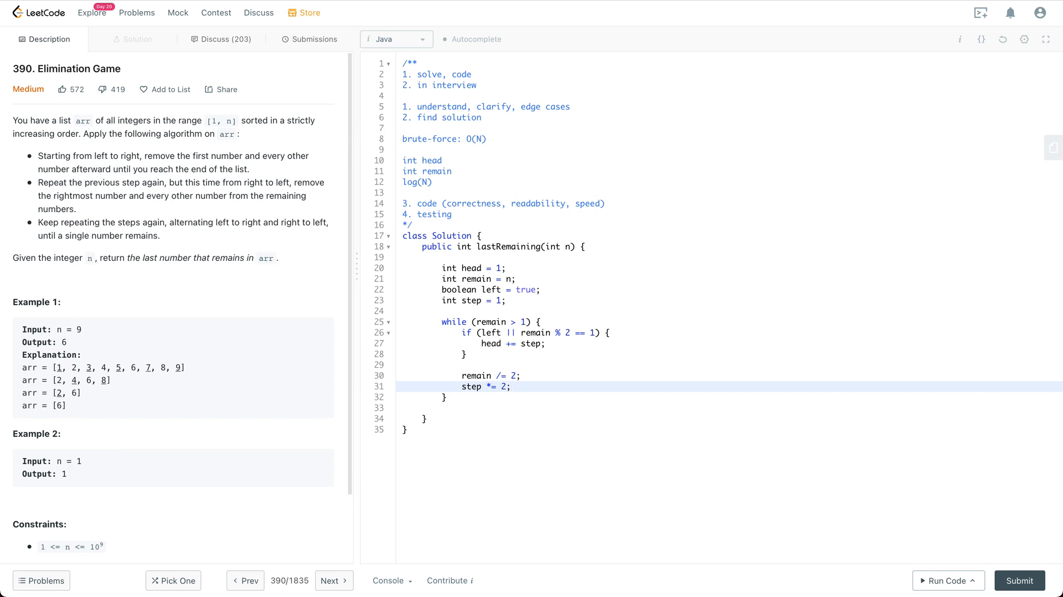
text(left)
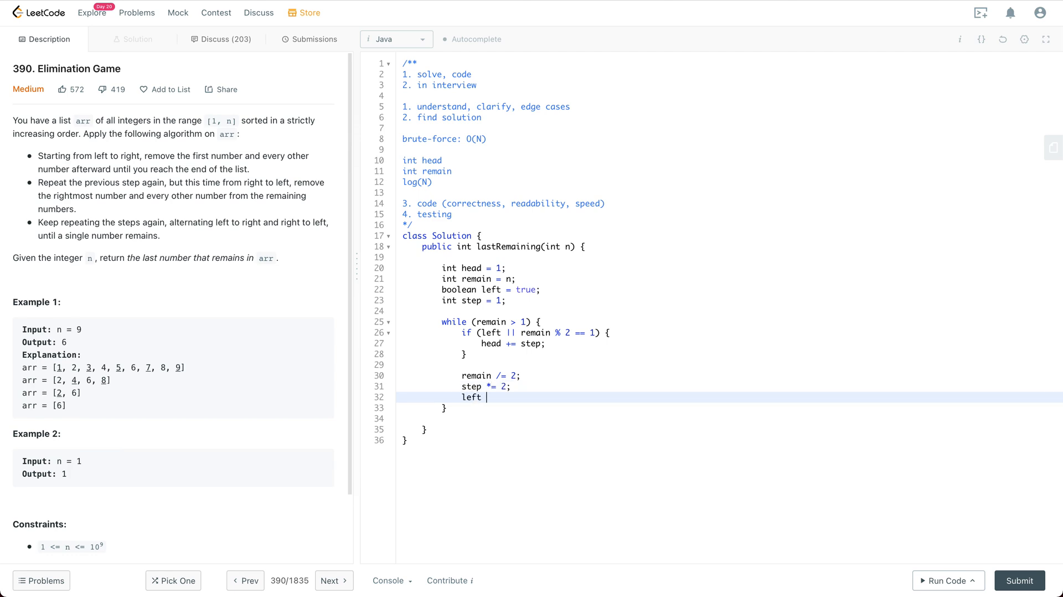
text(= !left;)
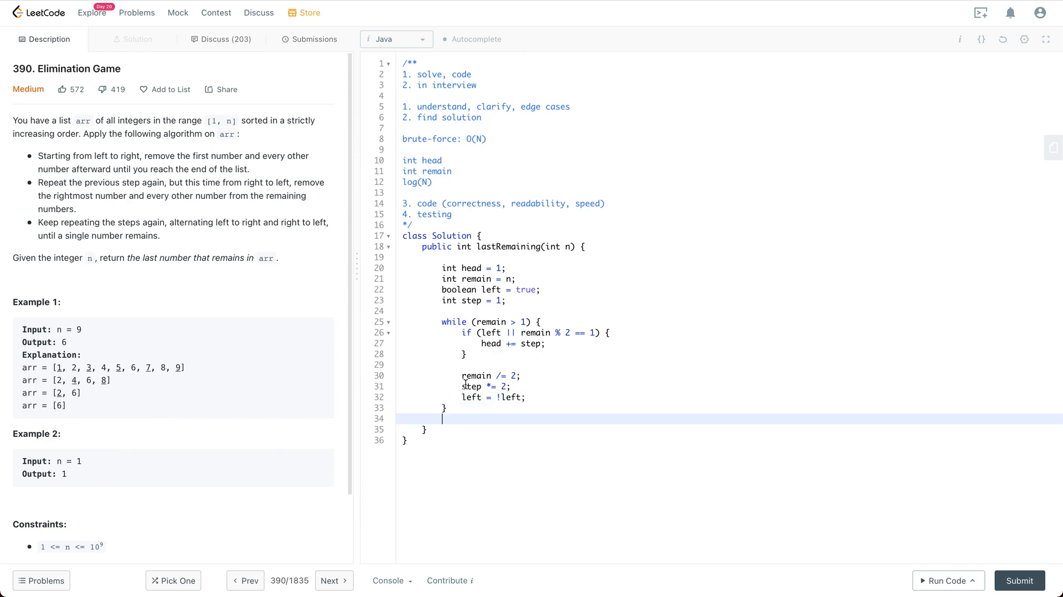
End the method with return head; after the loop
click(515, 396)
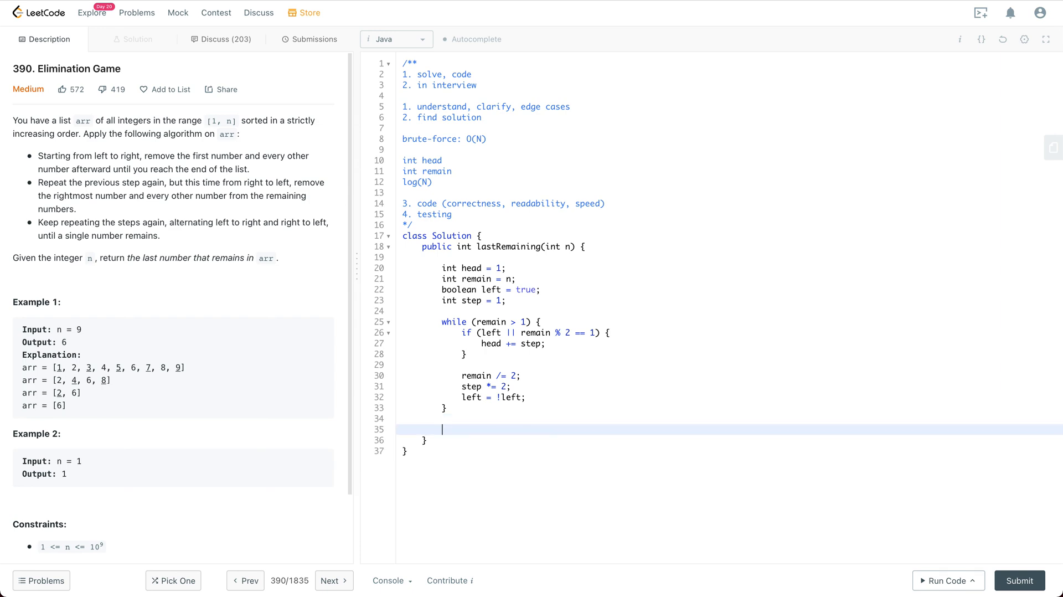
text(return head;)
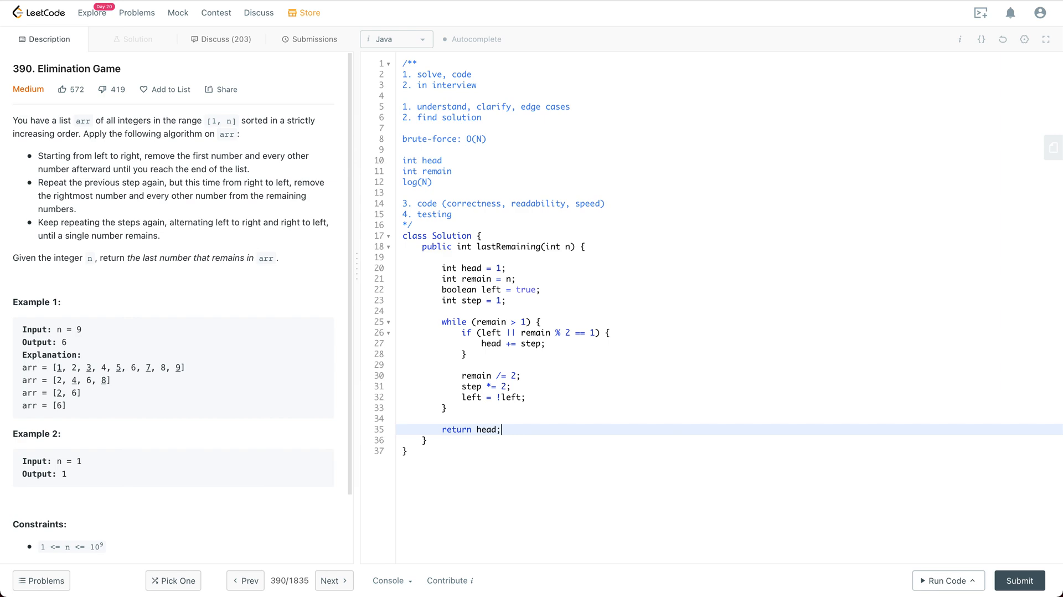
mouse_move(703, 327)
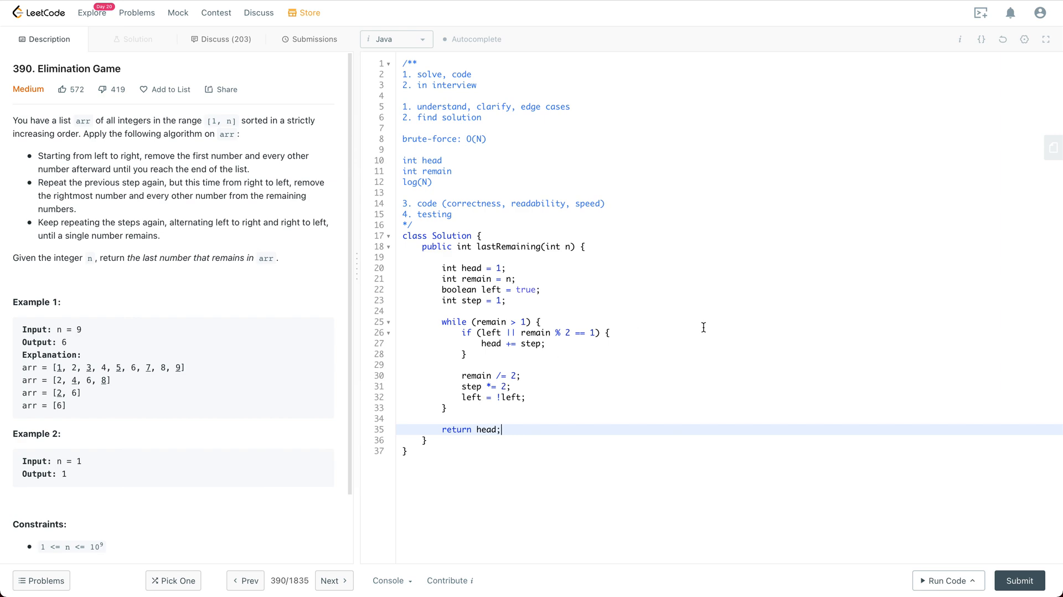
mouse_move(947, 550)
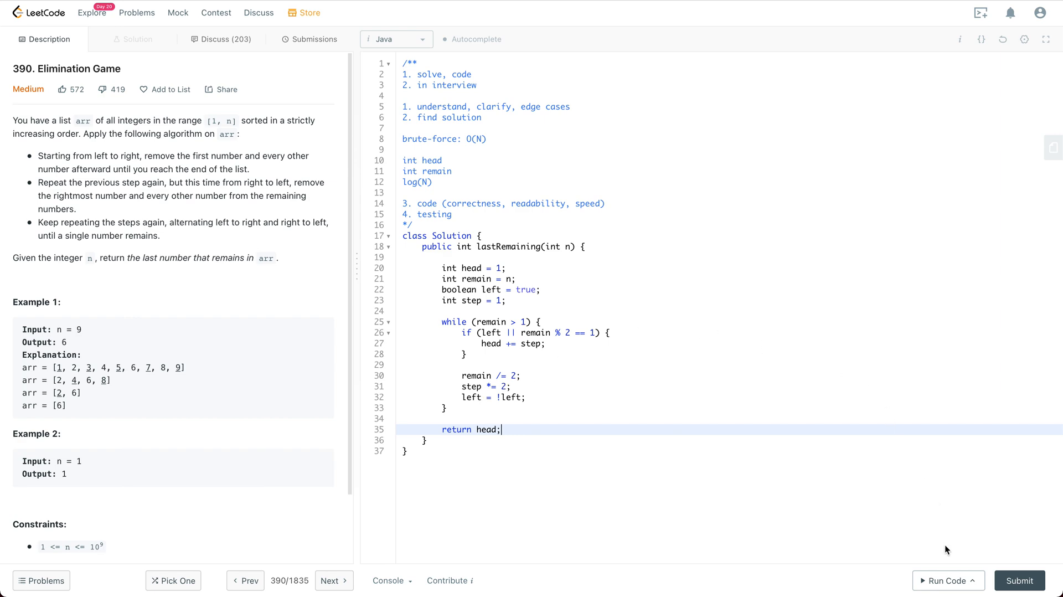
Run the examples and submit the solution, both accepted, then return to the Description view
click(945, 580)
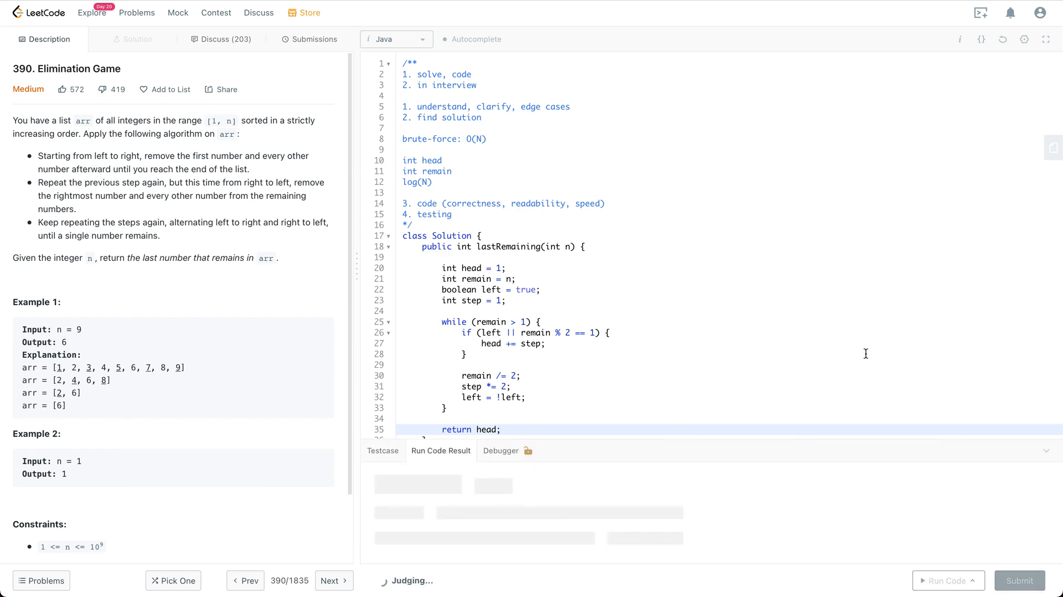
click(947, 580)
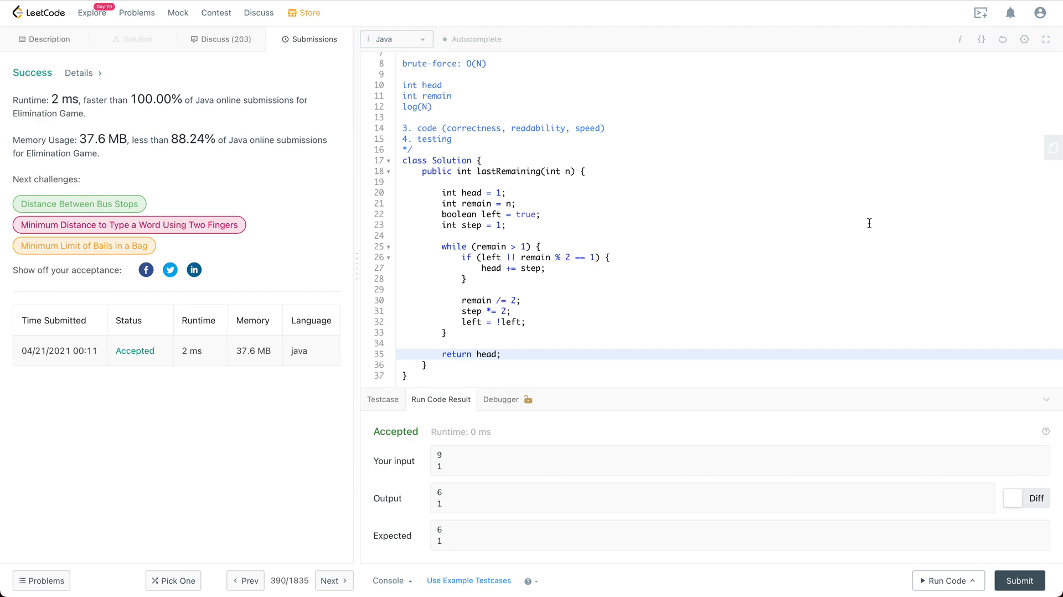
click(44, 39)
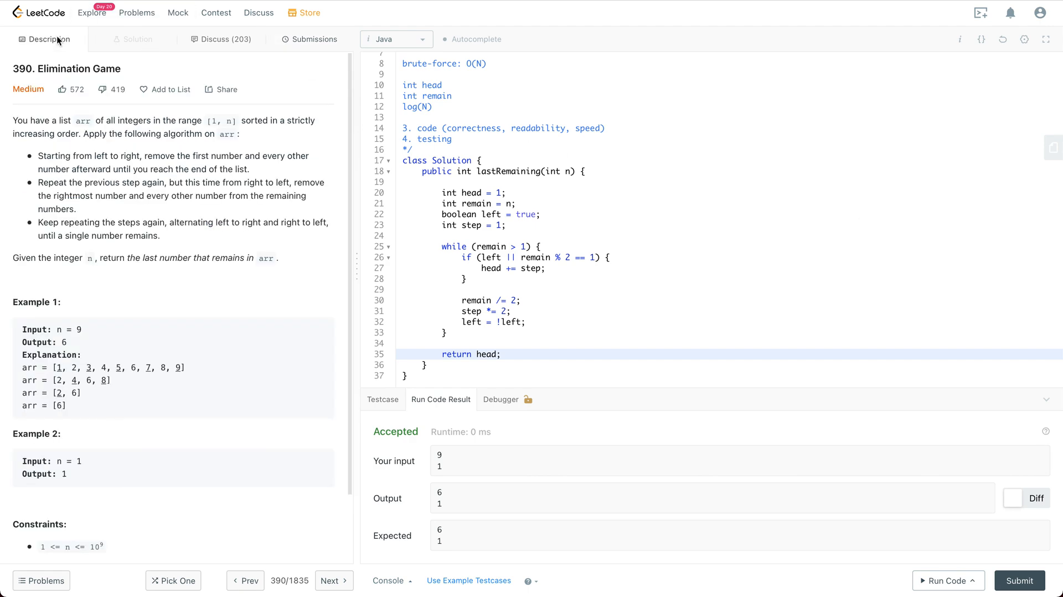